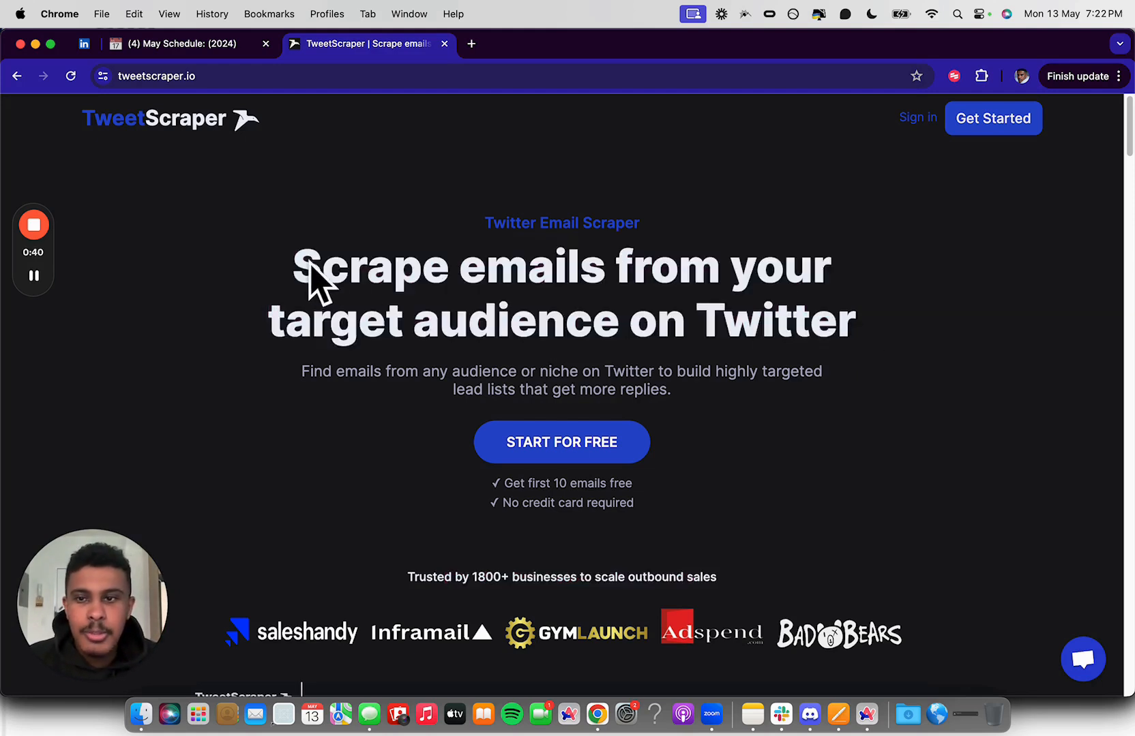
pyautogui.moveTo(894, 366)
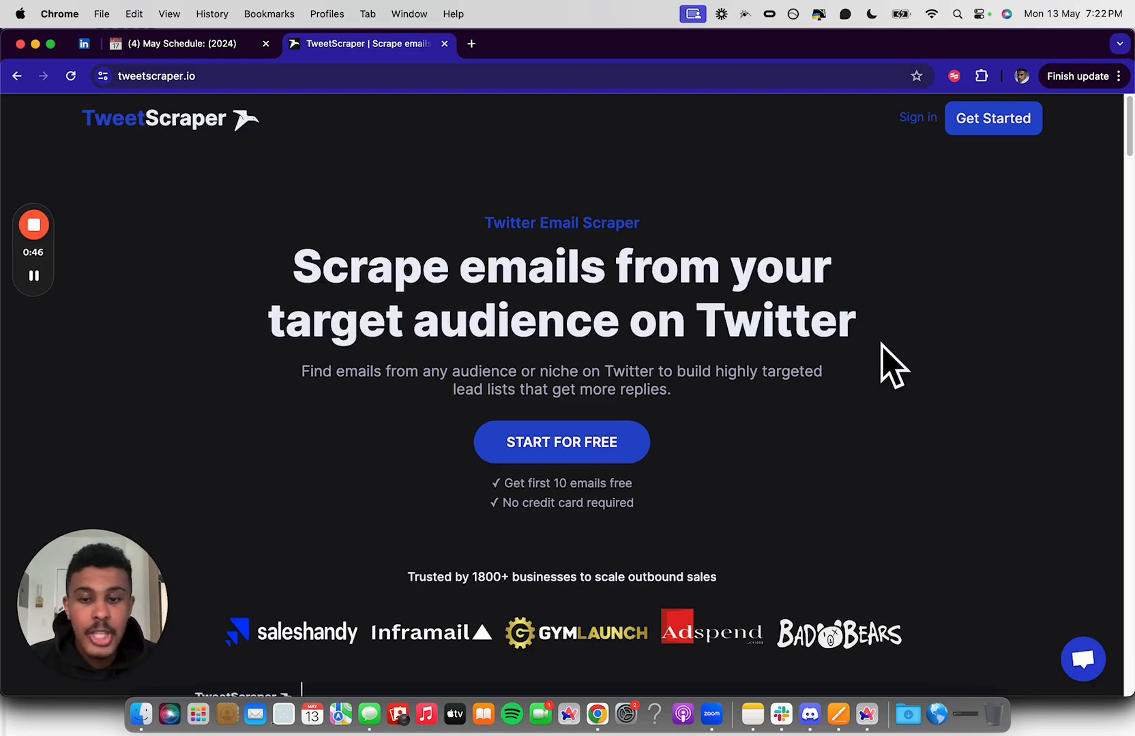
# Scroll the homepage past how-it-works, integrations and testimonials to the $49, $99 and $249 plans.
pyautogui.scroll(-3)
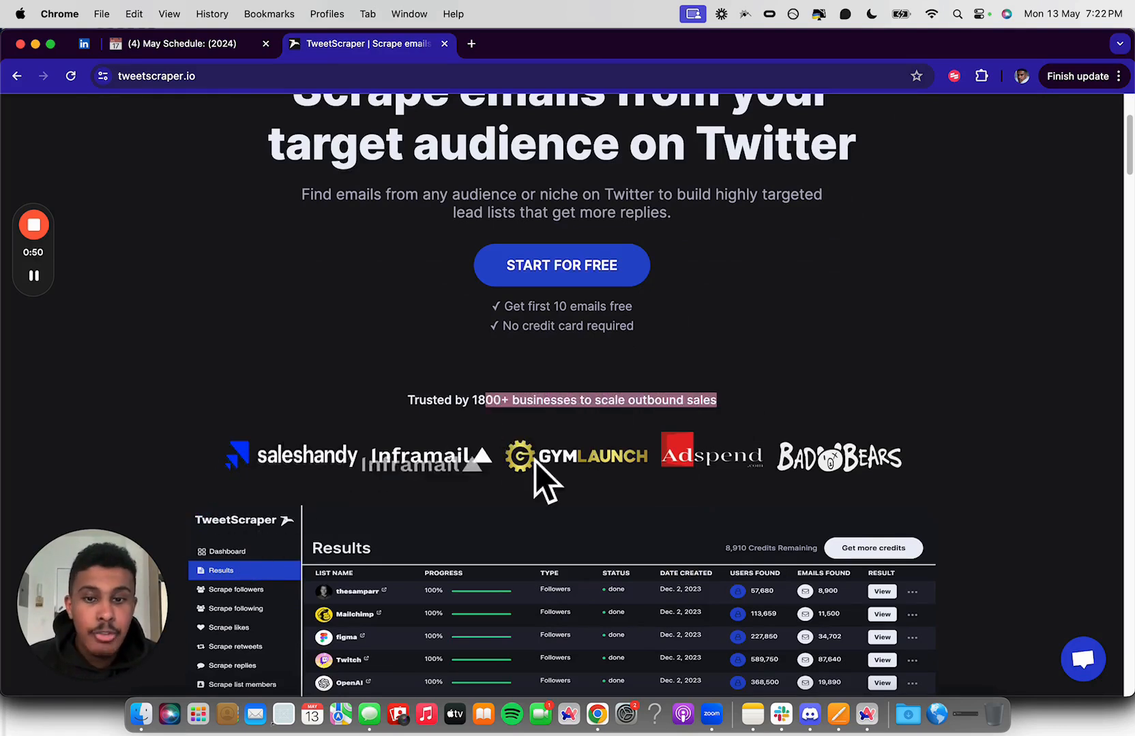
pyautogui.moveTo(727, 452)
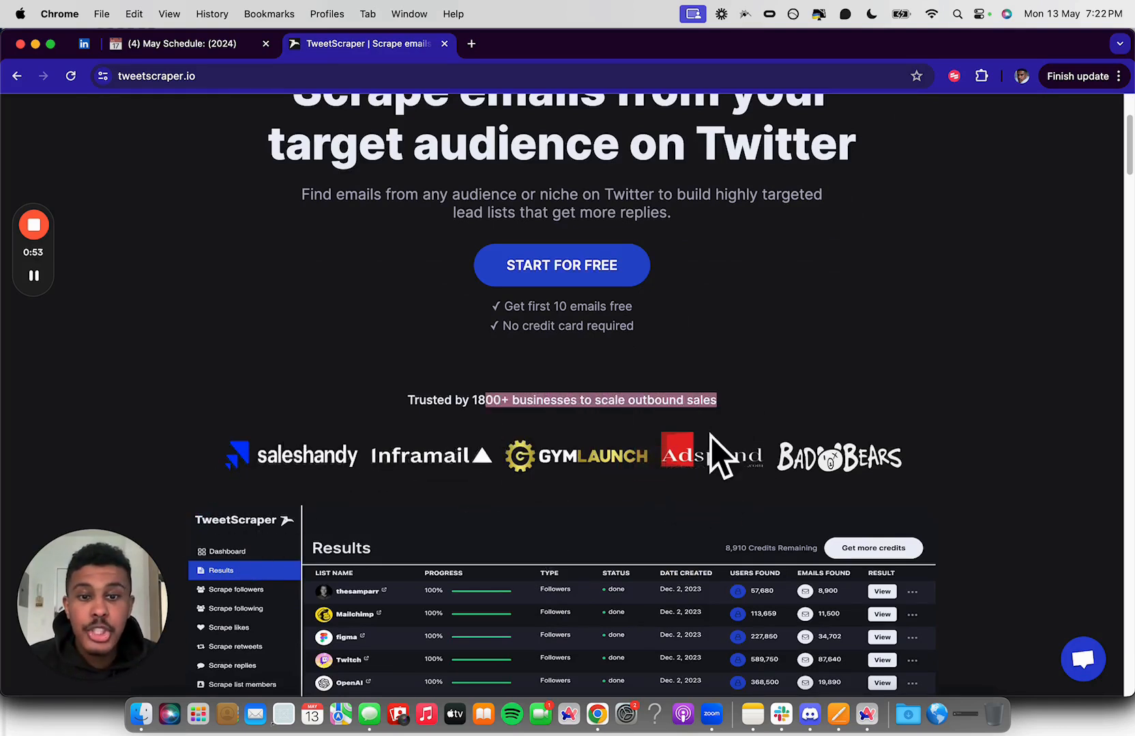
pyautogui.scroll(-3)
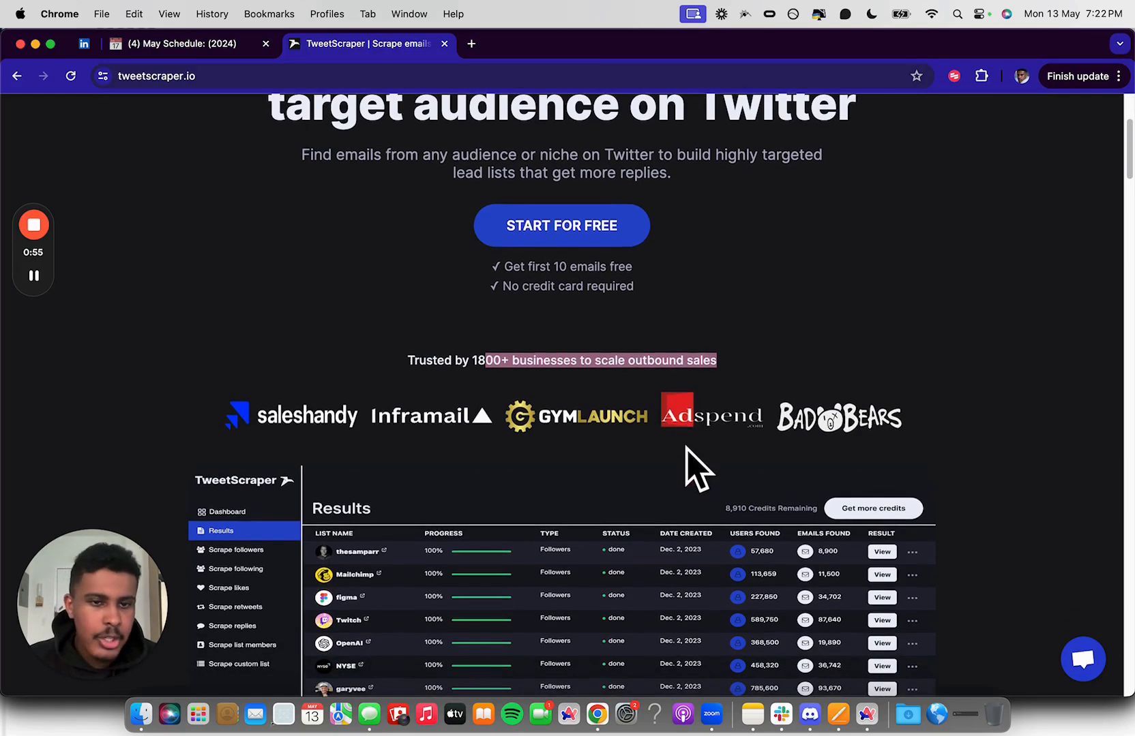
pyautogui.scroll(-3)
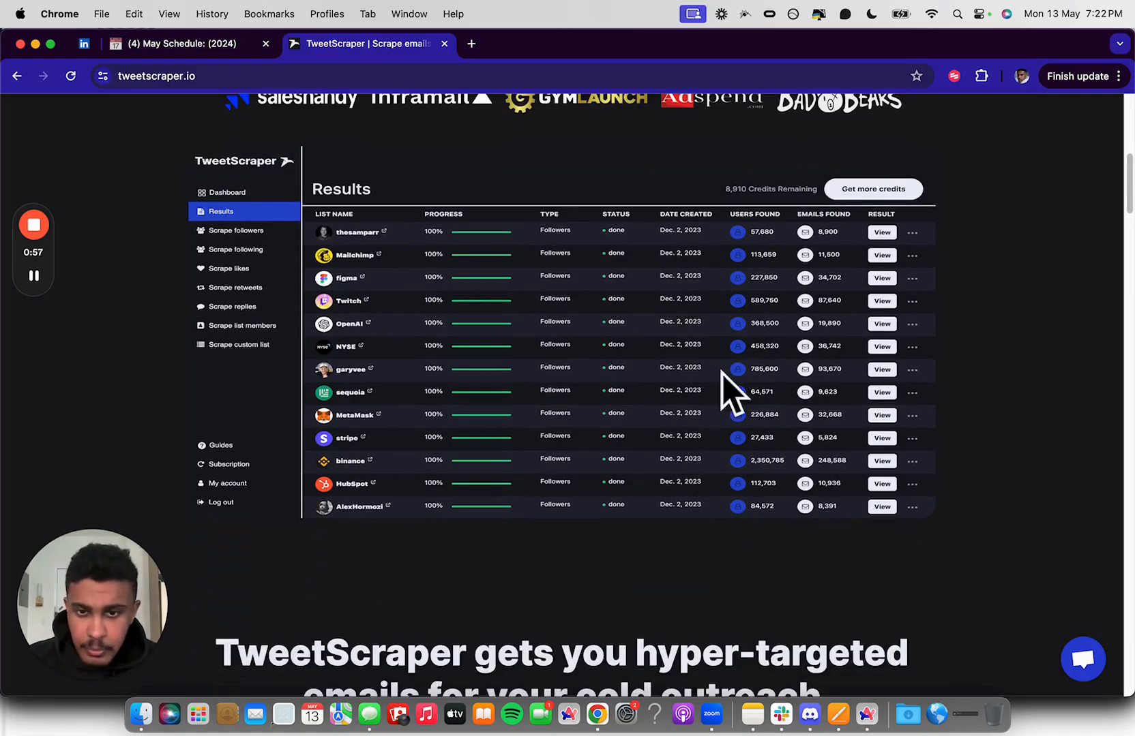
pyautogui.scroll(-3)
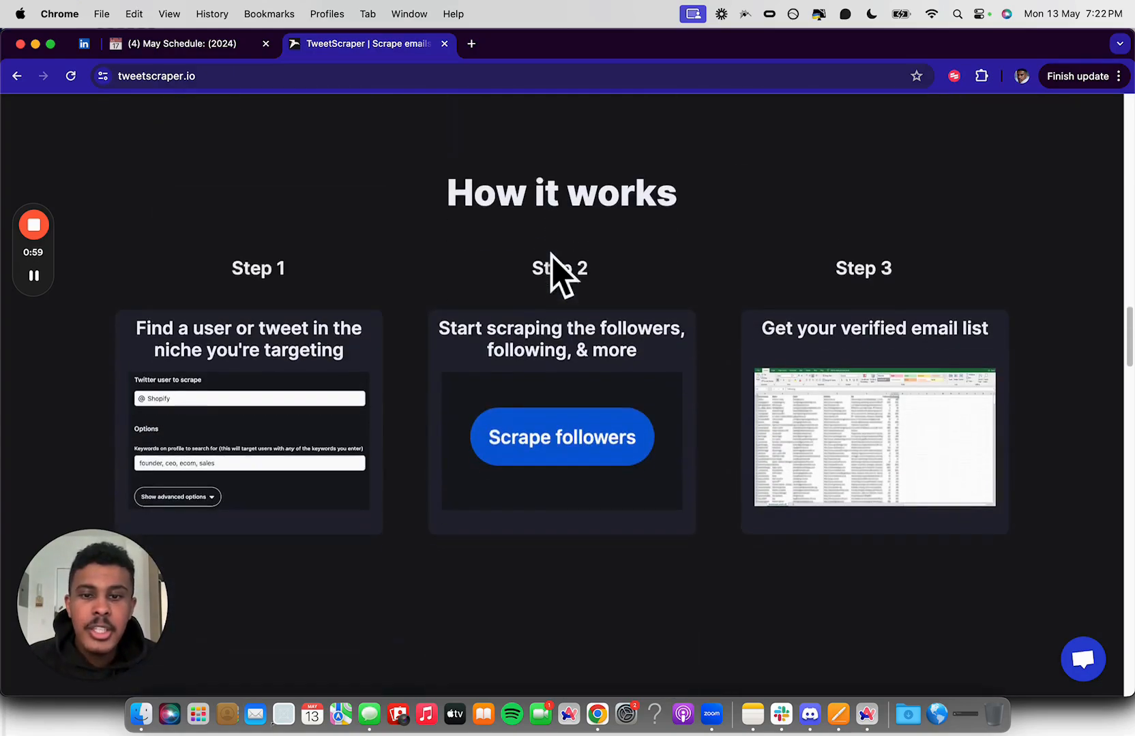
pyautogui.scroll(-3)
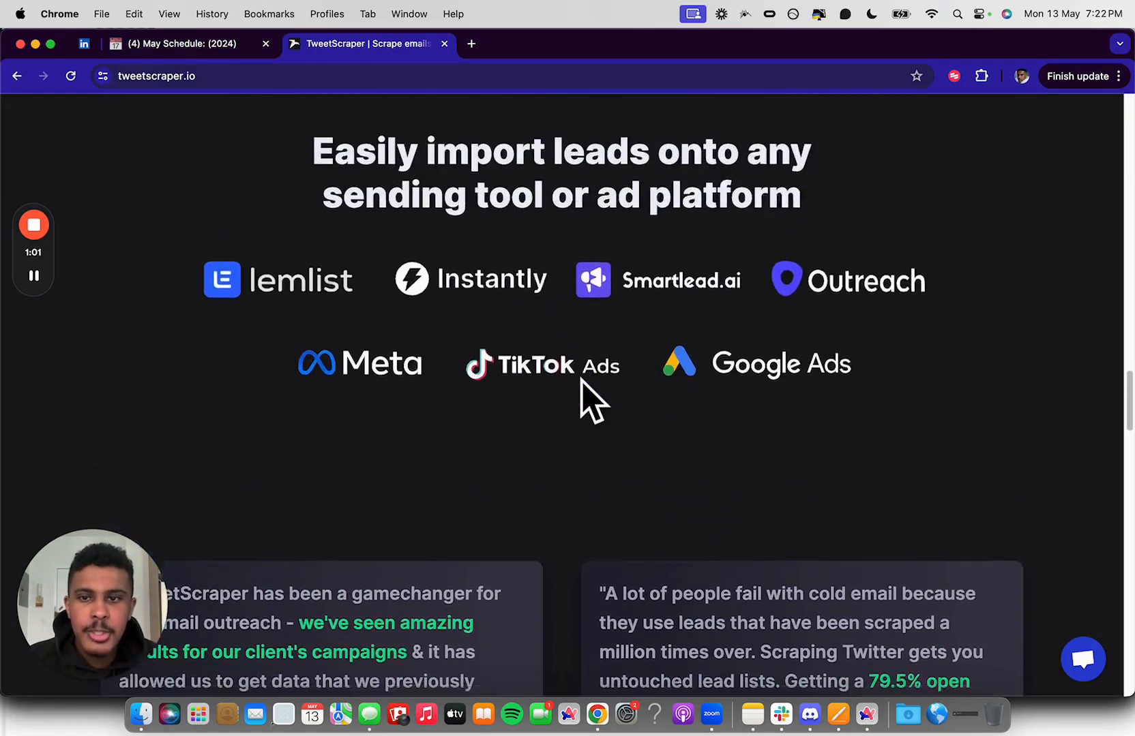
pyautogui.scroll(-3)
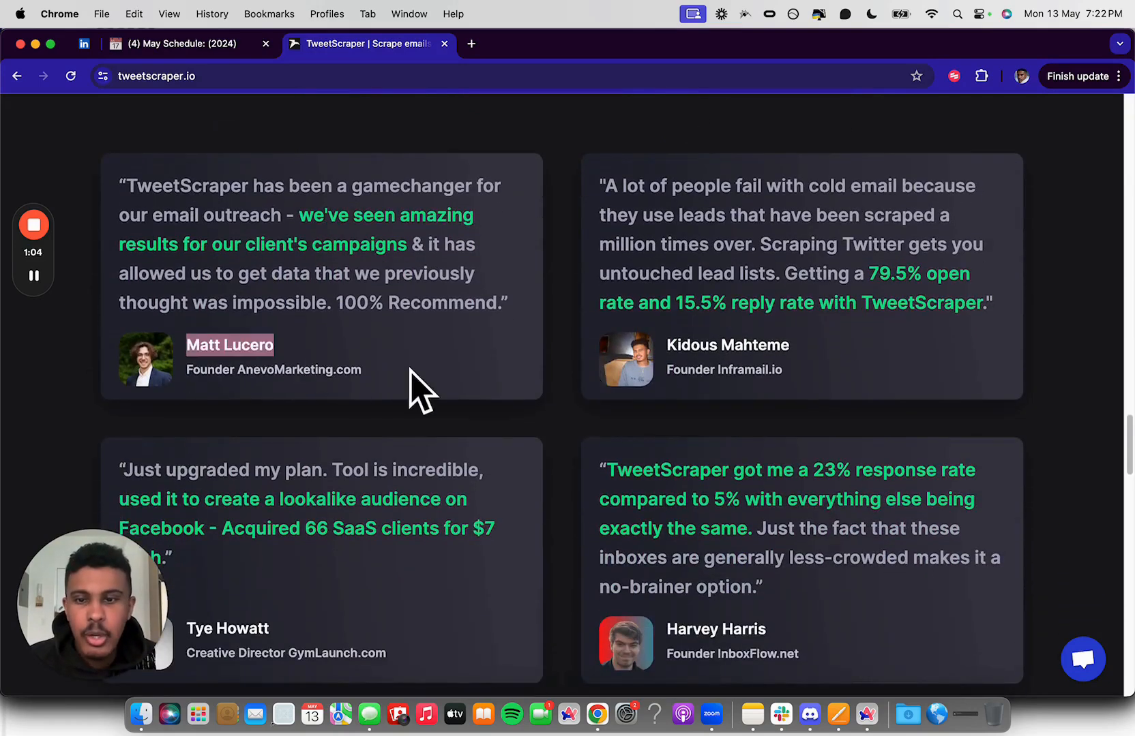
pyautogui.scroll(3)
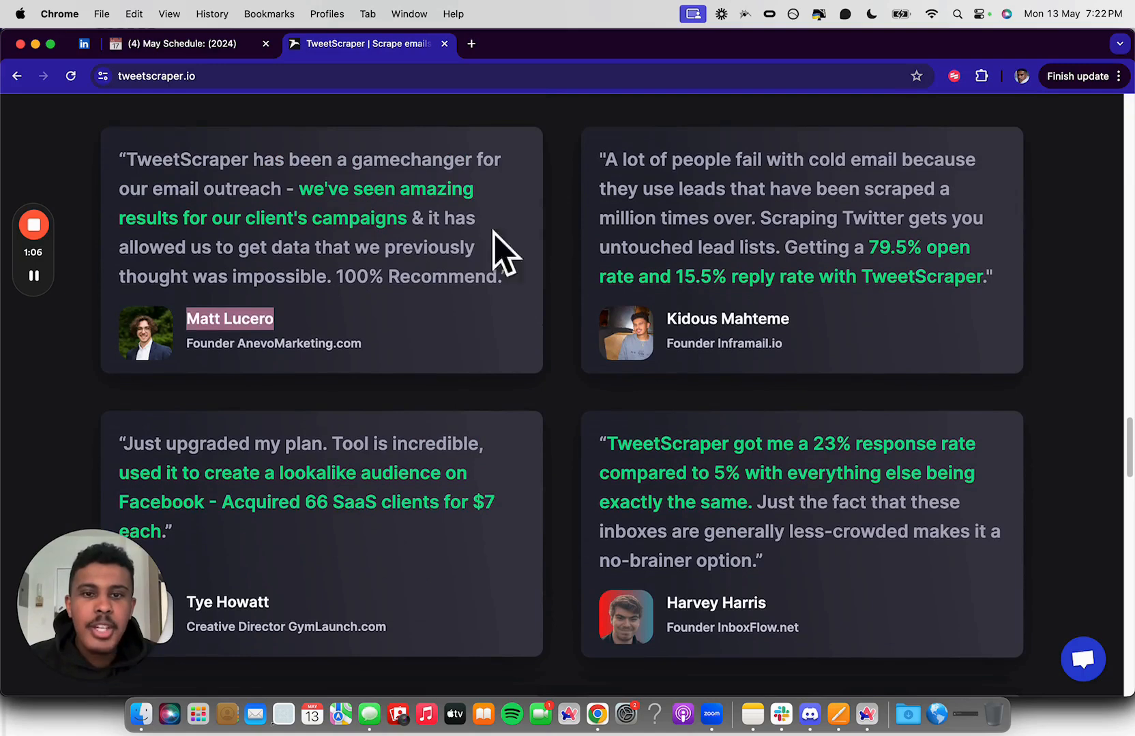
pyautogui.scroll(-3)
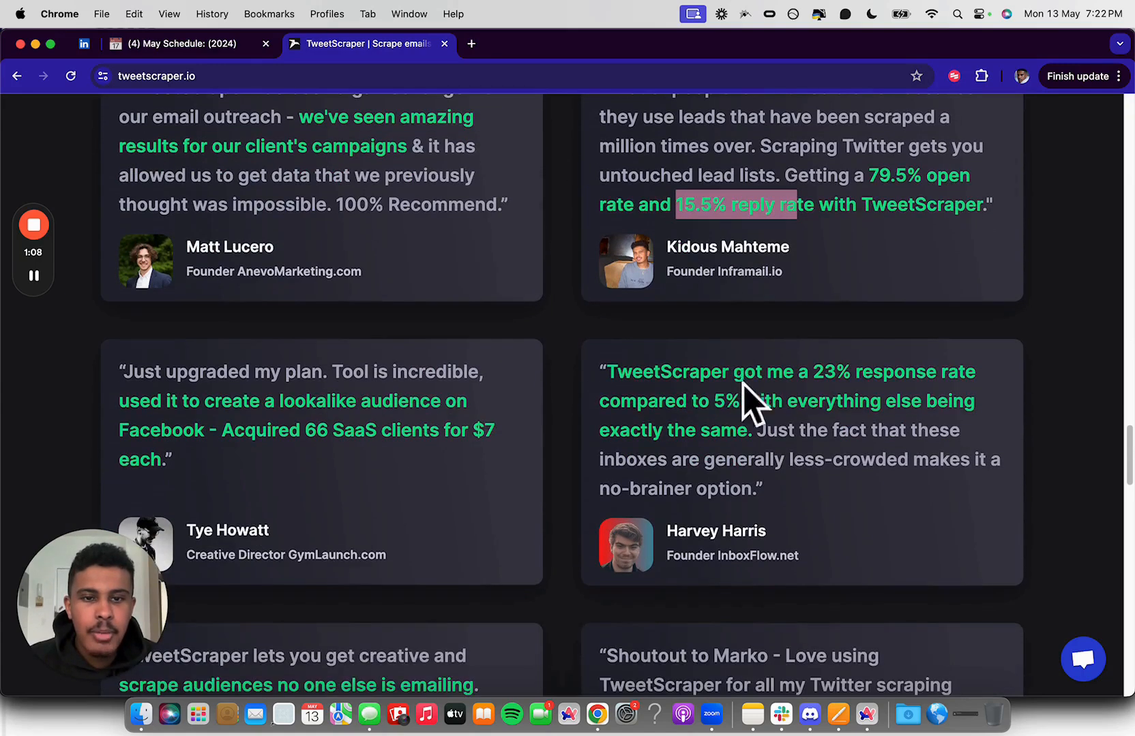
pyautogui.scroll(3)
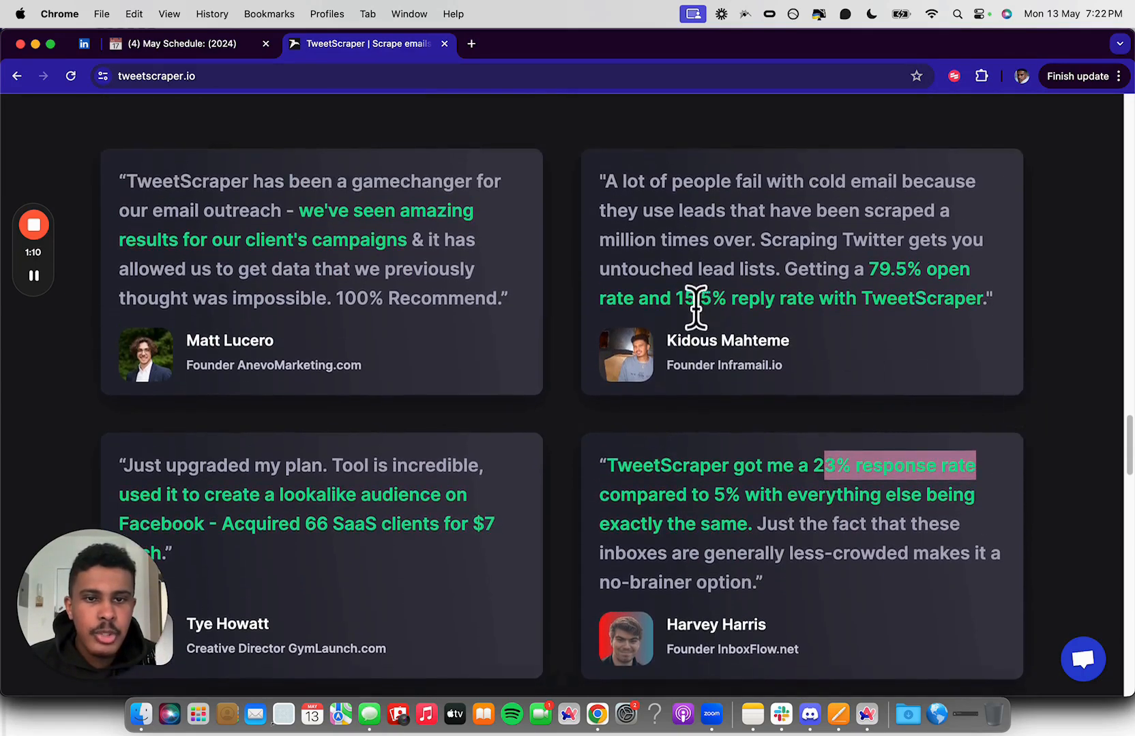
pyautogui.scroll(-3)
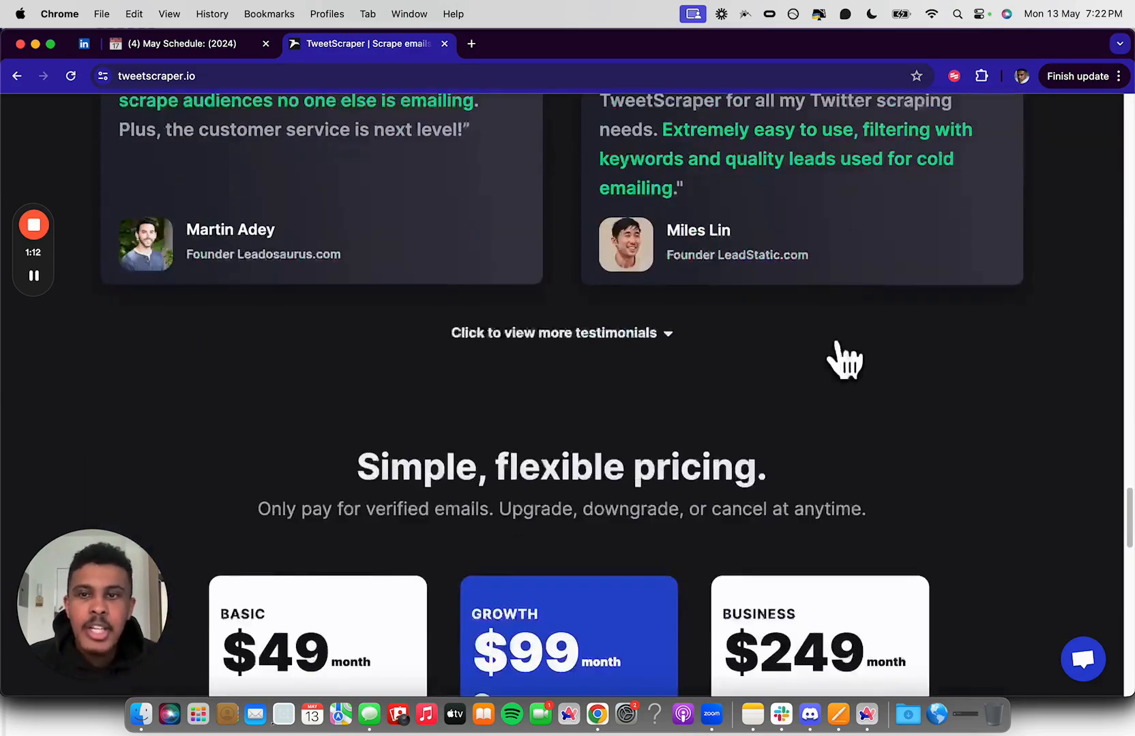
pyautogui.scroll(-3)
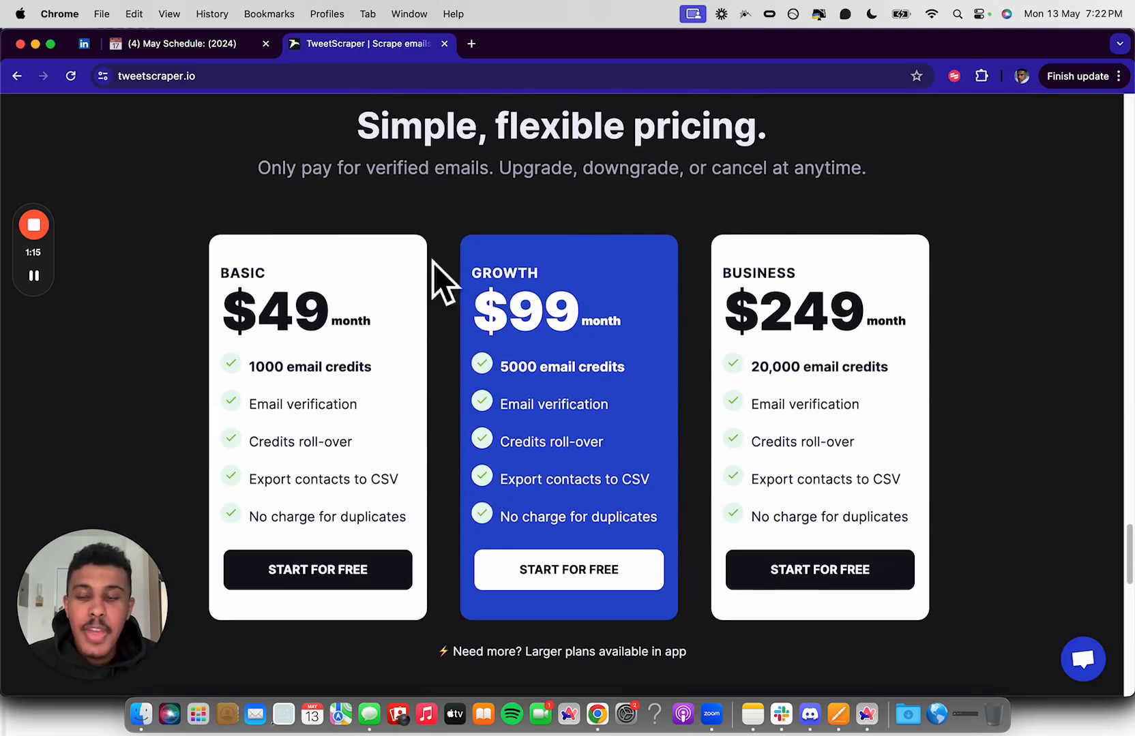
pyautogui.doubleClick(289, 311)
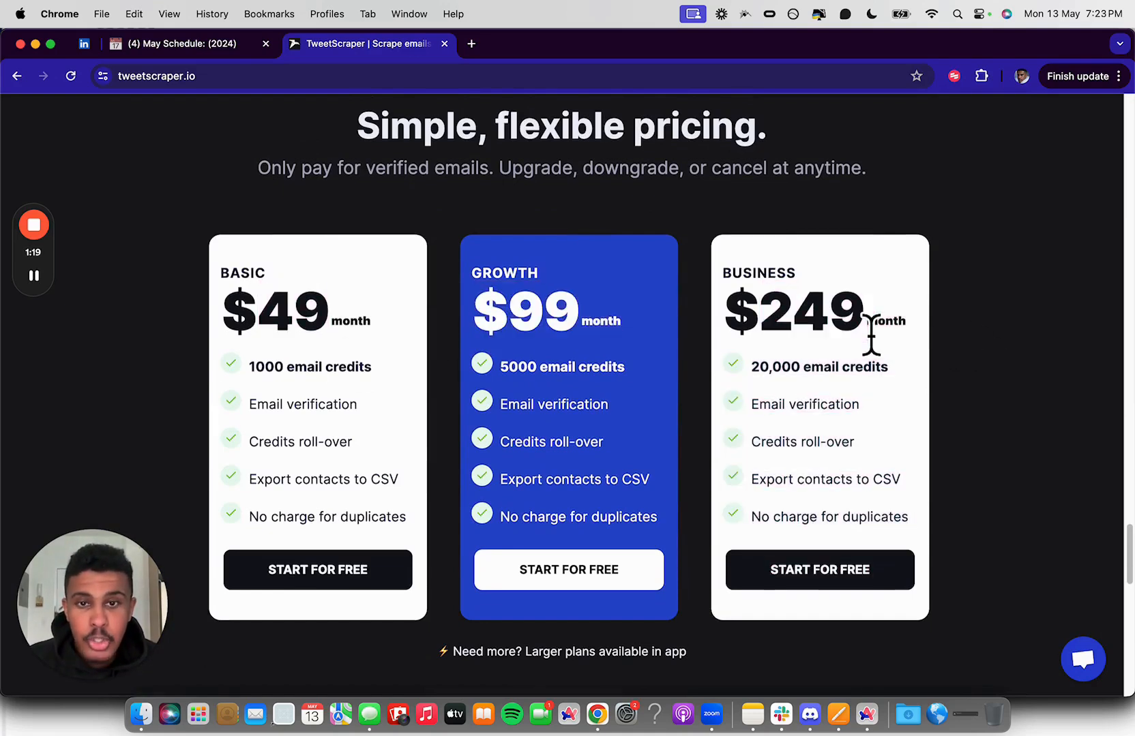
pyautogui.moveTo(850, 388)
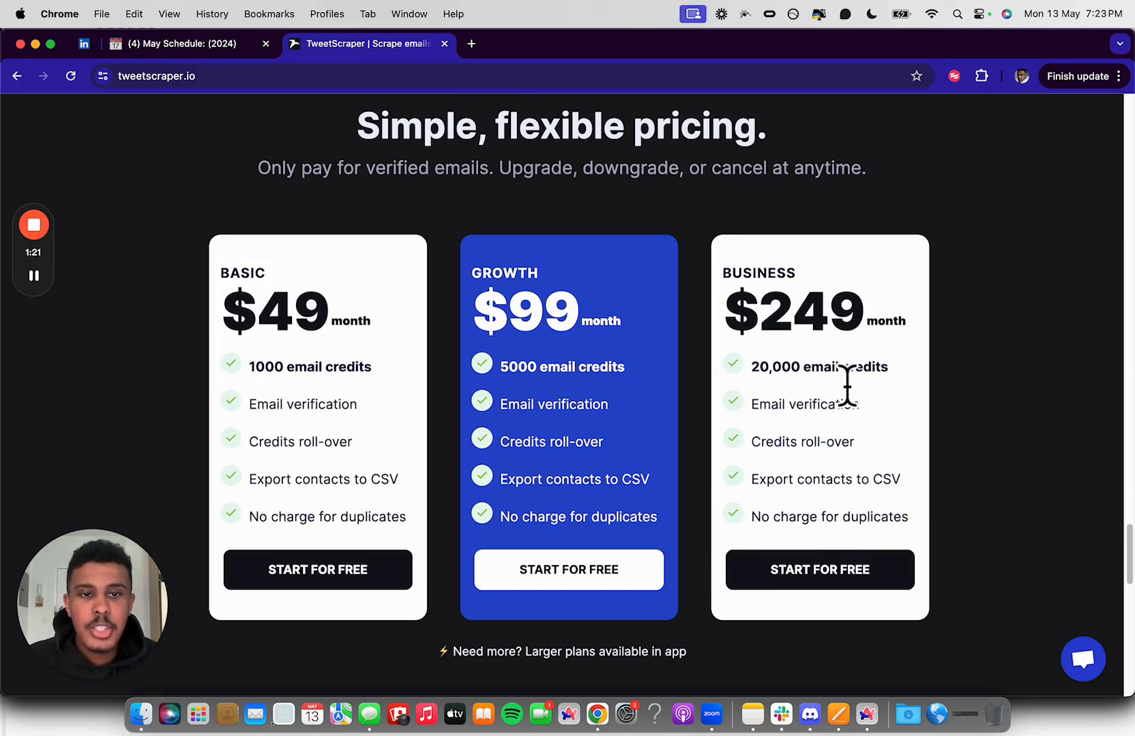
pyautogui.moveTo(1004, 340)
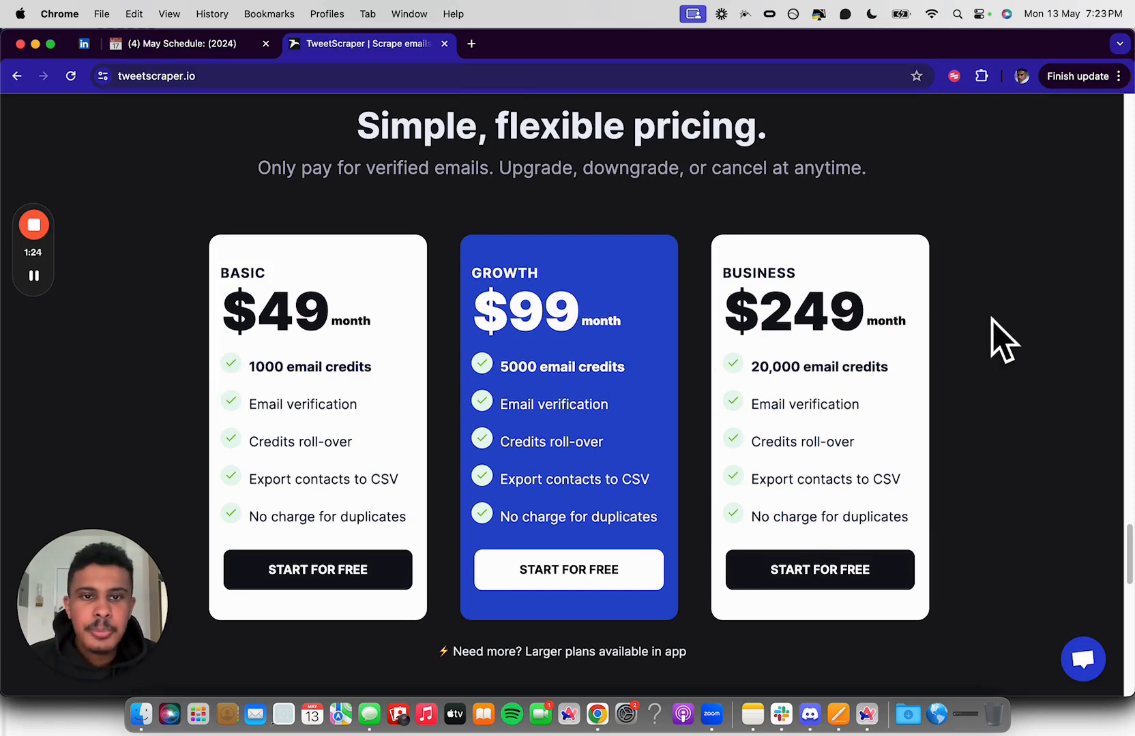
pyautogui.moveTo(781, 202)
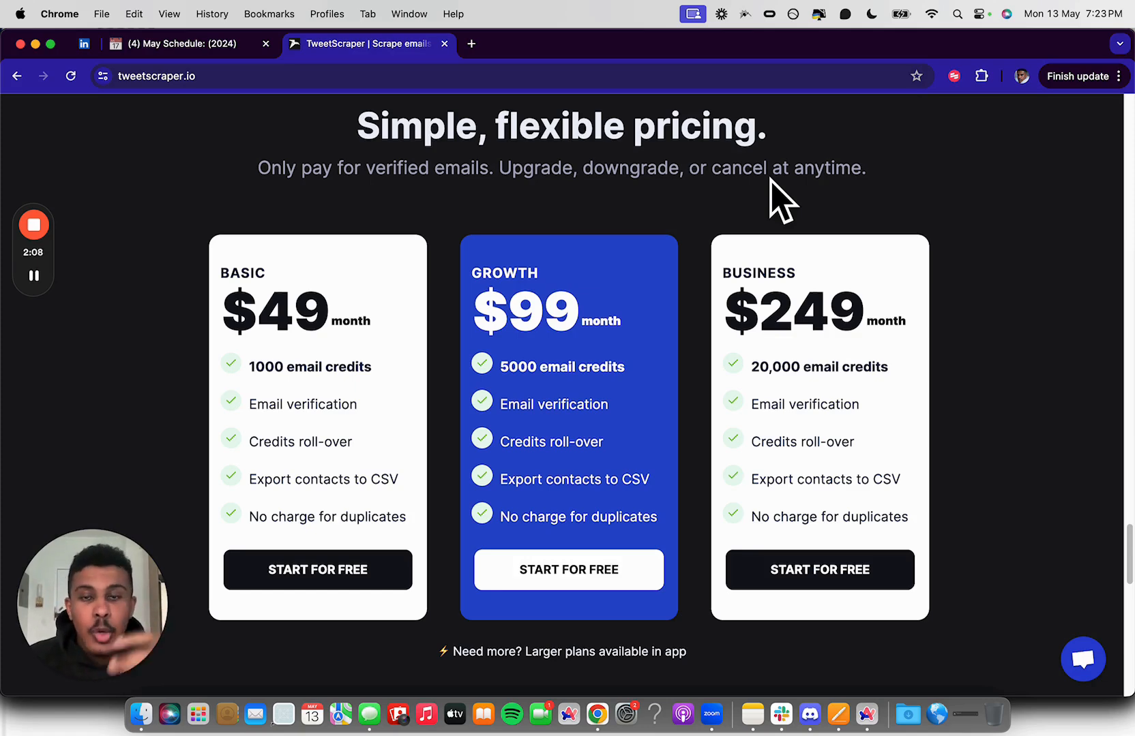
pyautogui.moveTo(662, 40)
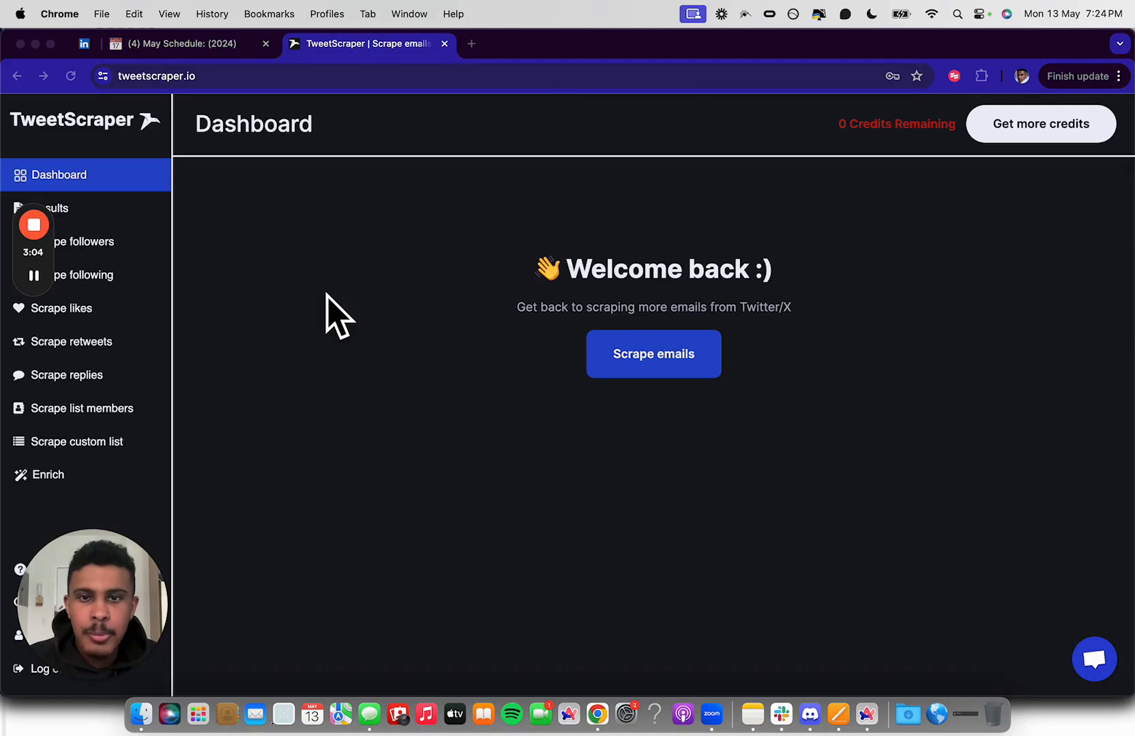
pyautogui.moveTo(123, 261)
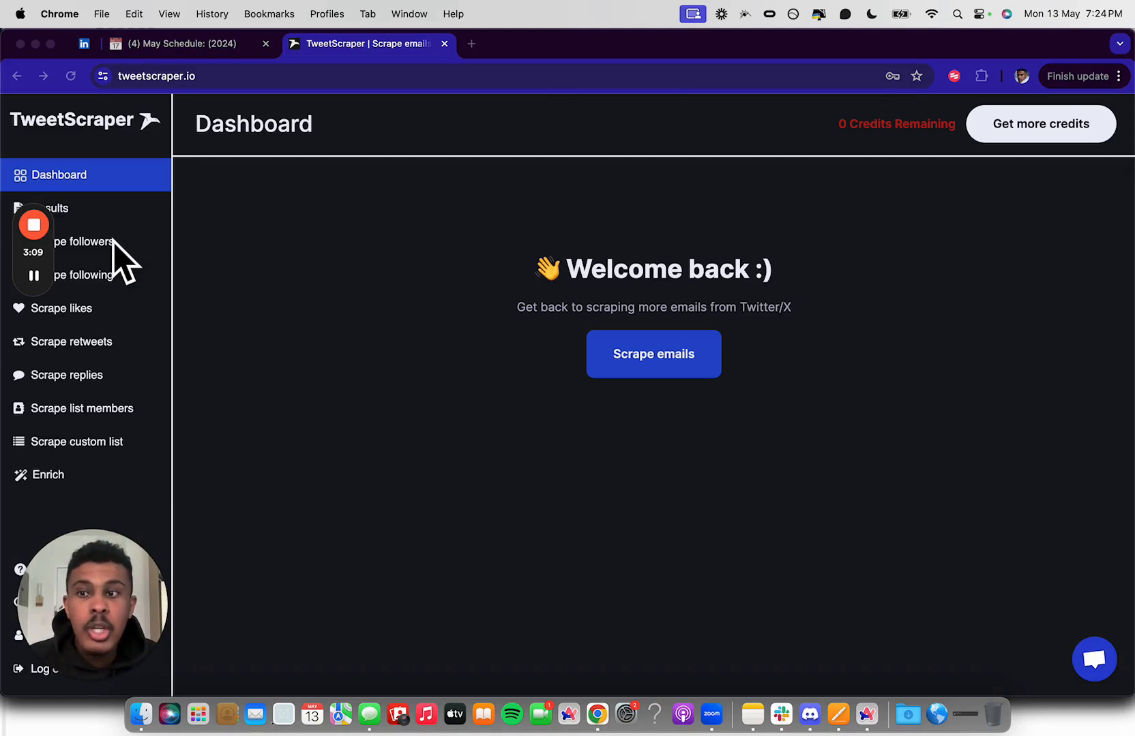
pyautogui.moveTo(79, 344)
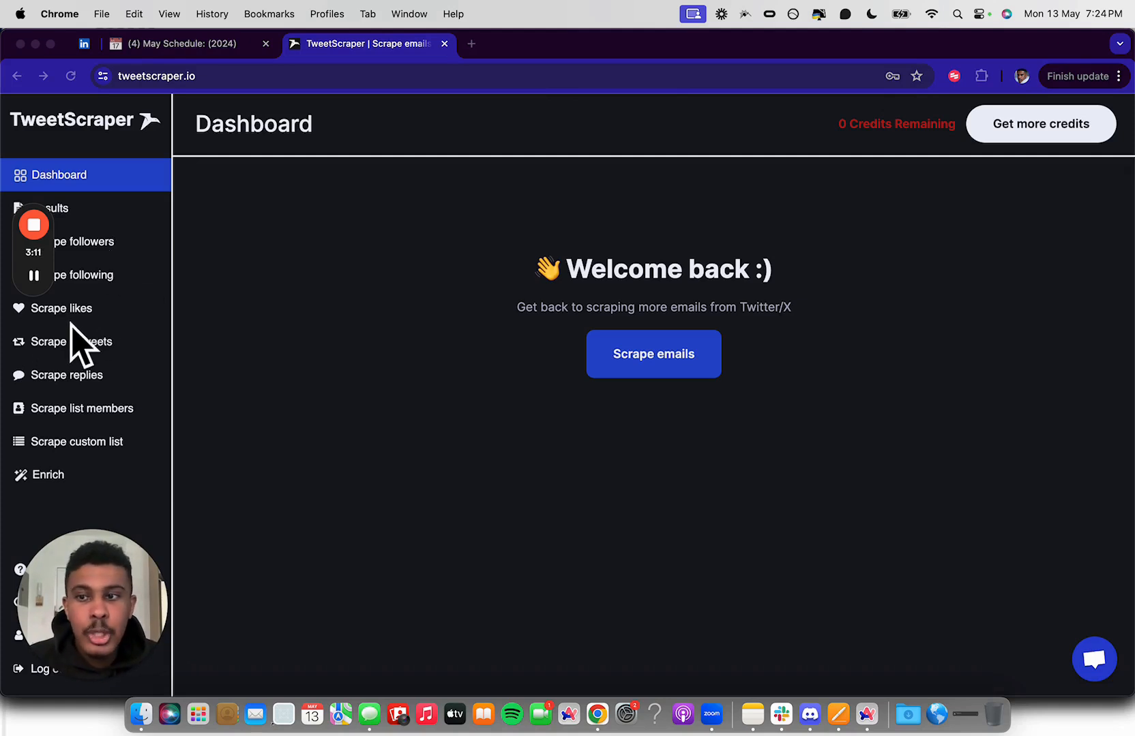
pyautogui.moveTo(29, 440)
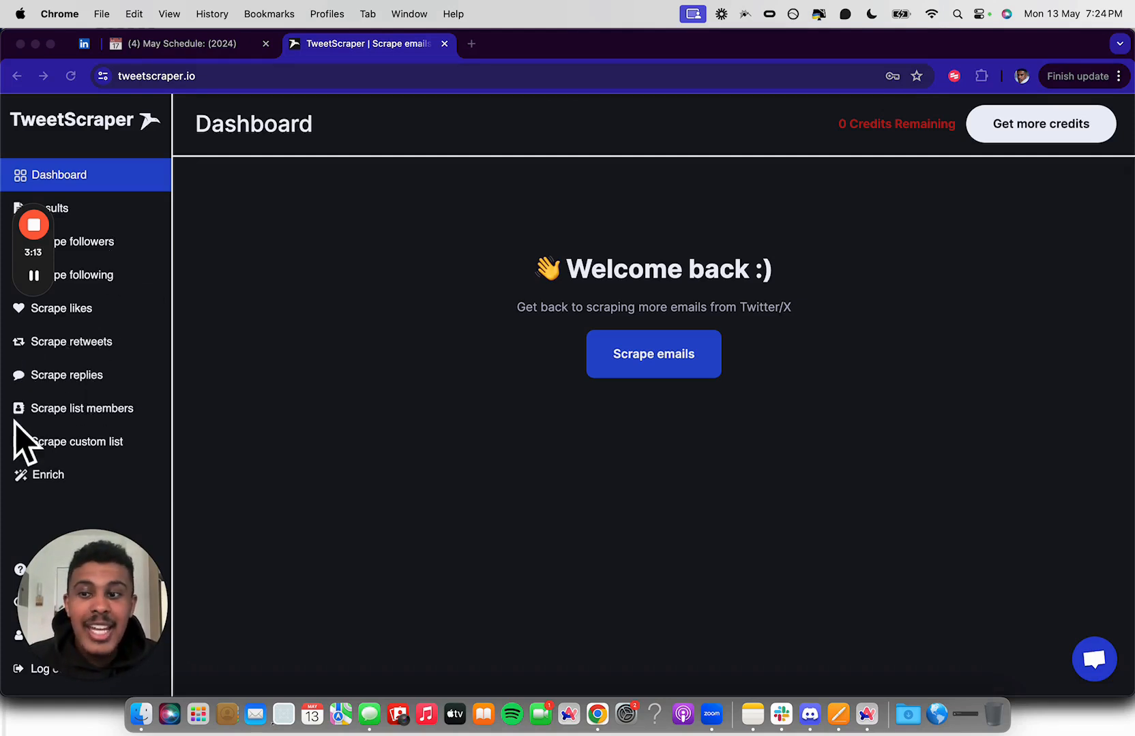
pyautogui.moveTo(33, 365)
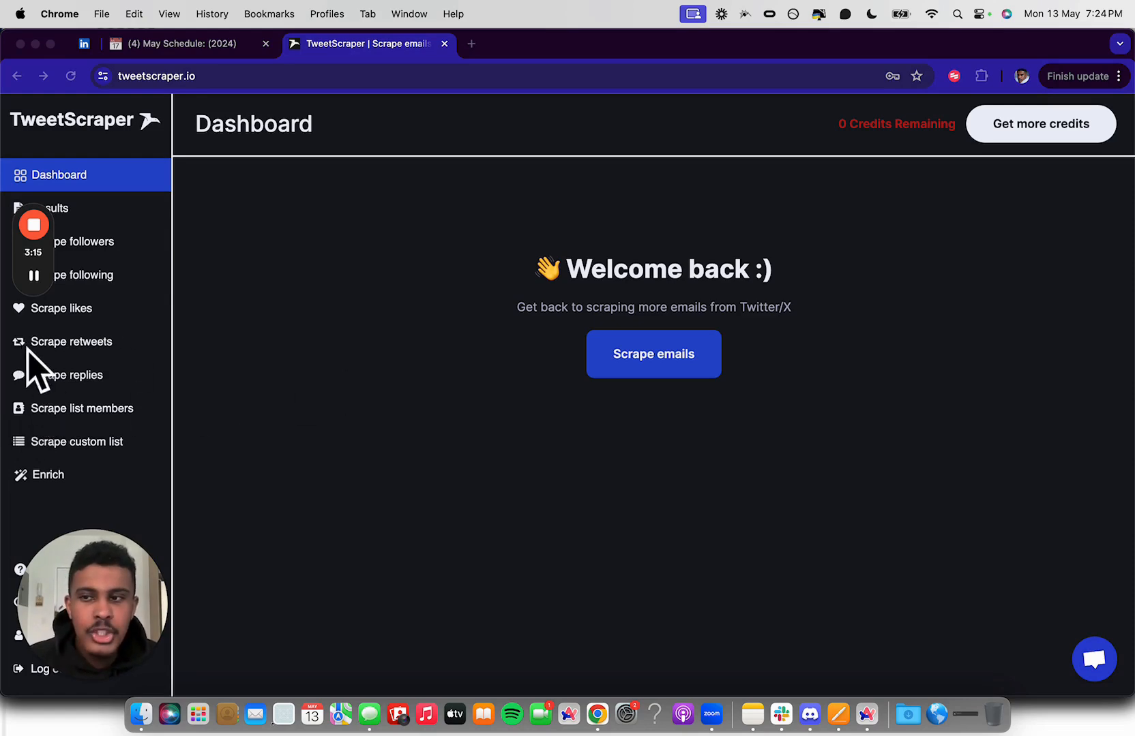
pyautogui.moveTo(322, 380)
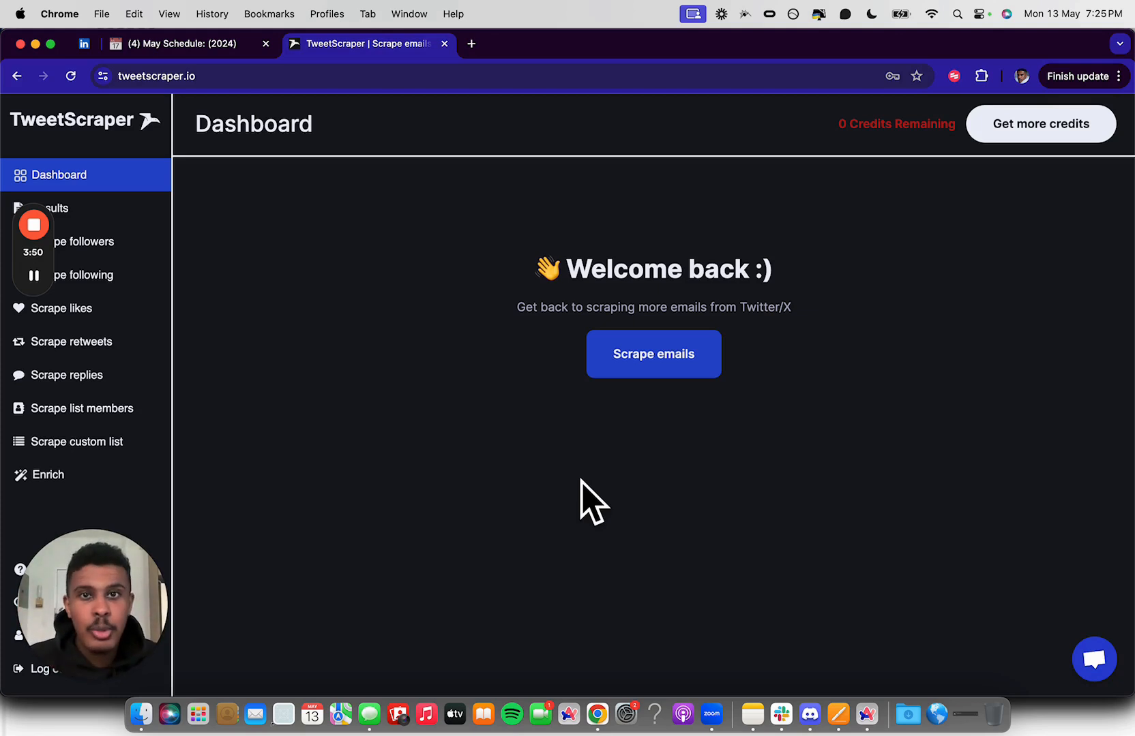
# View Grant Cardone's X profile, with 1.1M followers, in the other browser tab.
pyautogui.click(80, 241)
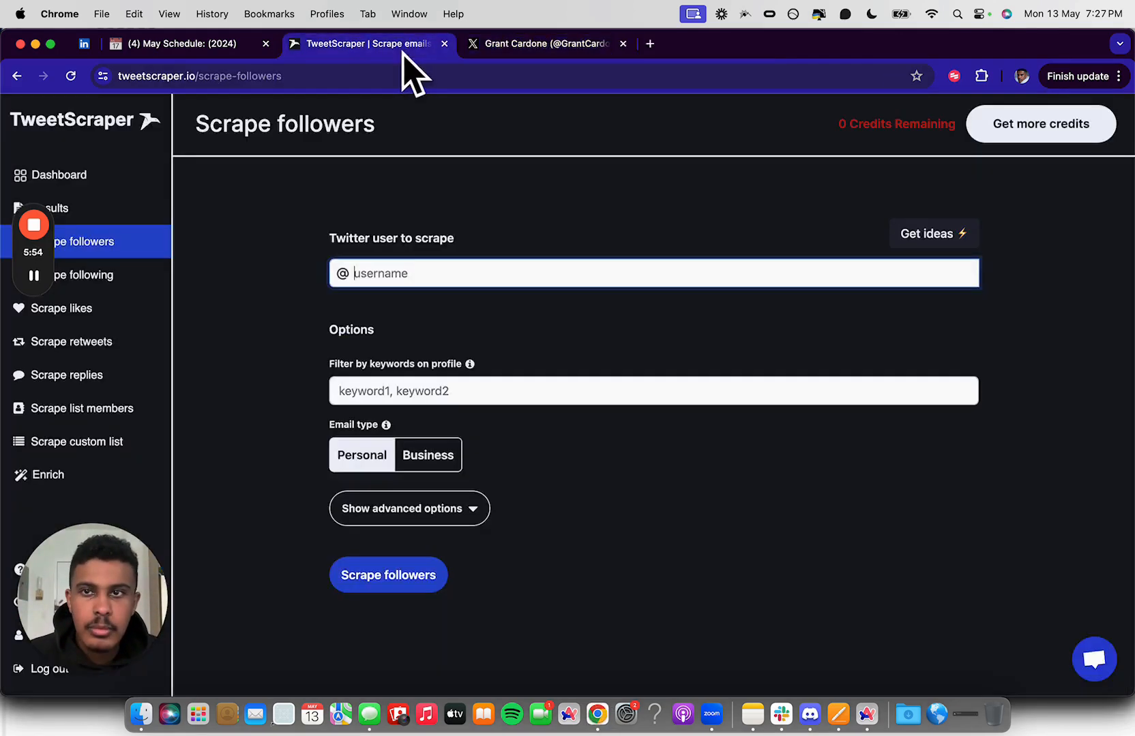
pyautogui.moveTo(686, 441)
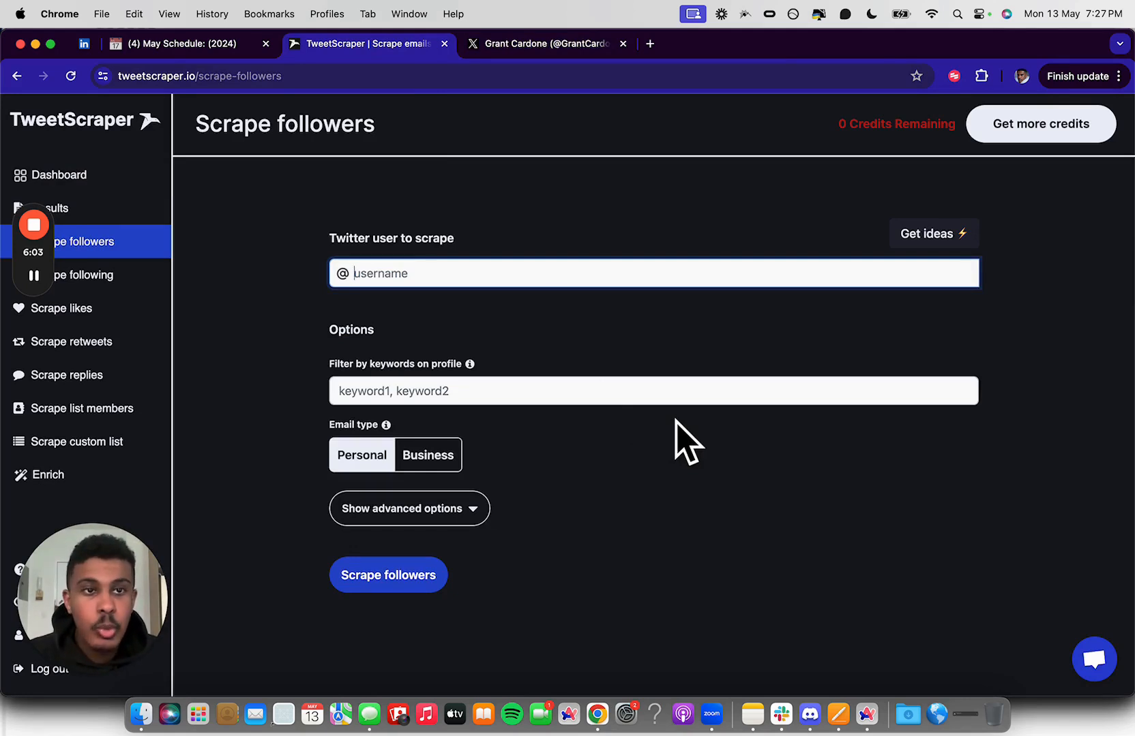
pyautogui.moveTo(561, 86)
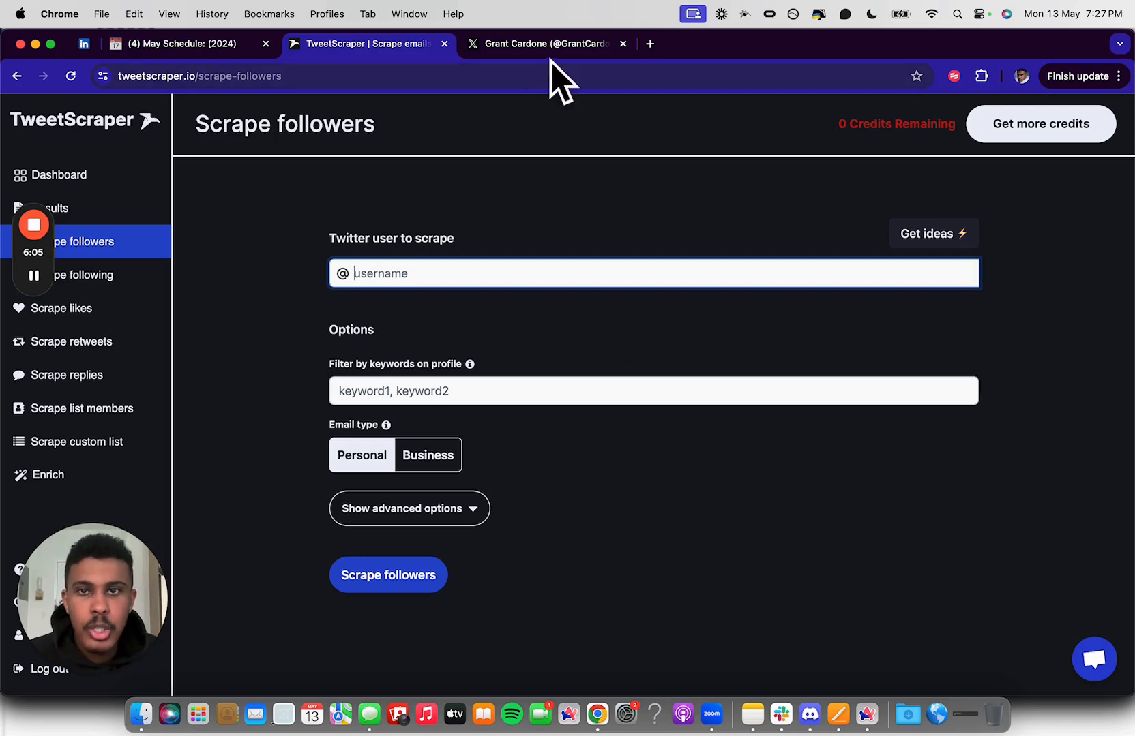
pyautogui.click(542, 43)
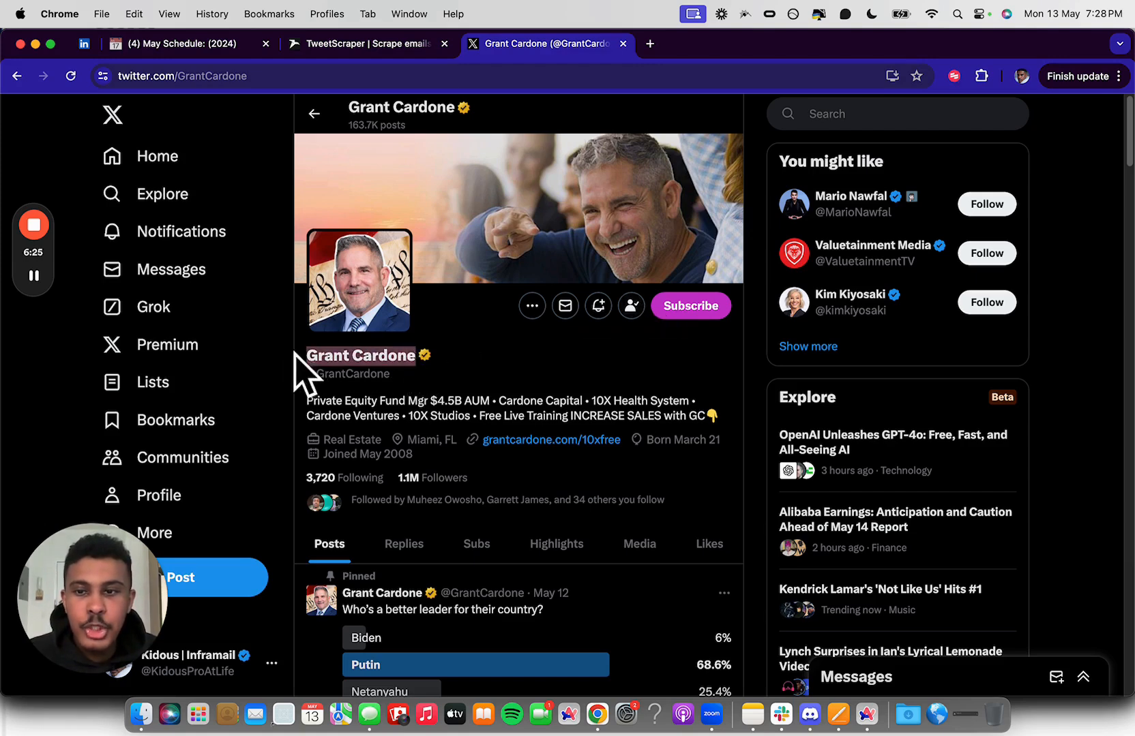
# Copy the GrantCardone handle from his X profile into the followers form.
pyautogui.click(365, 44)
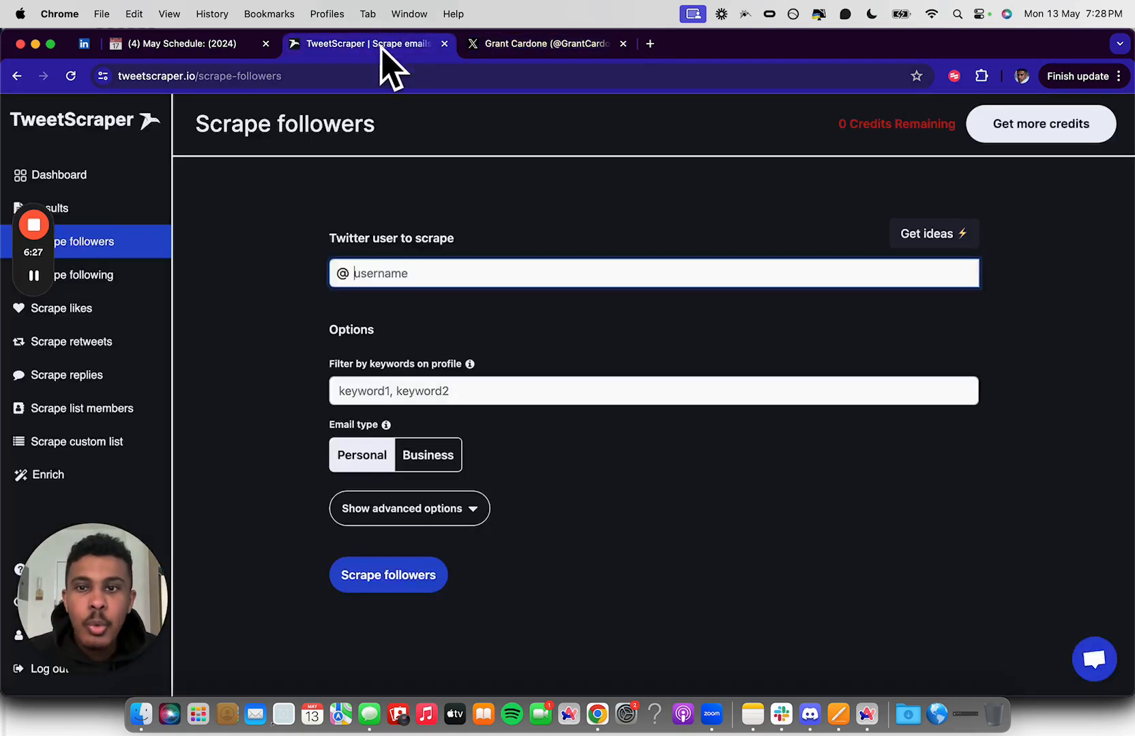
pyautogui.click(541, 43)
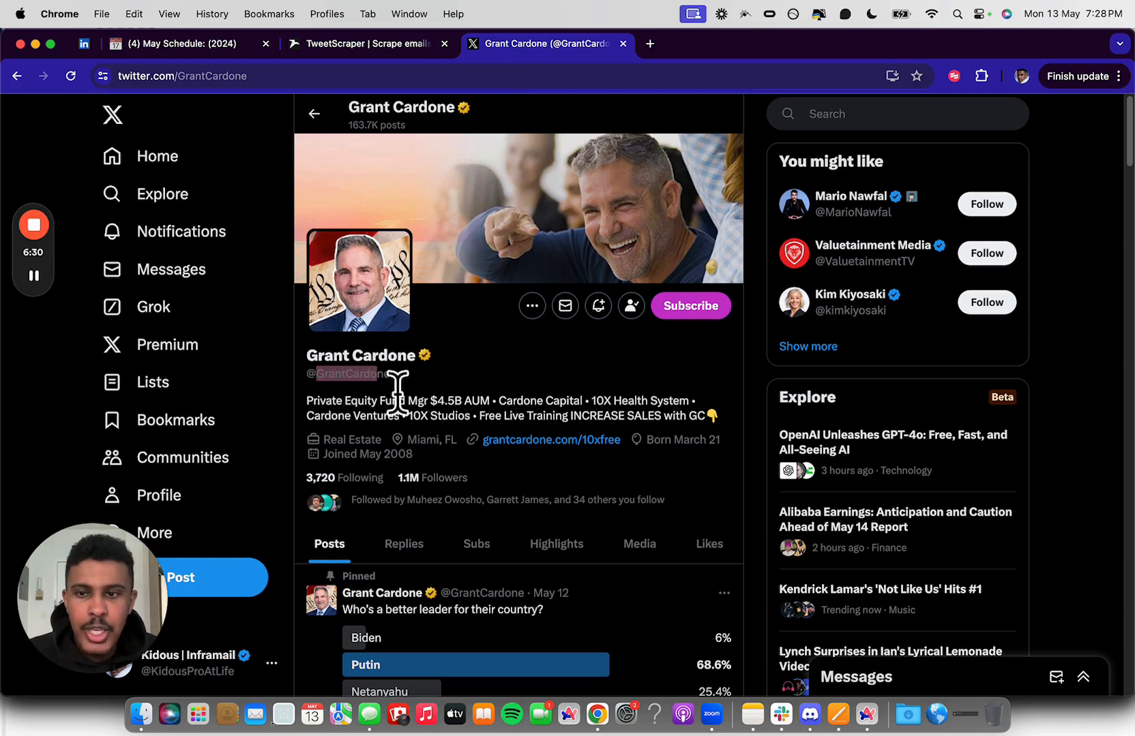
pyautogui.click(368, 43)
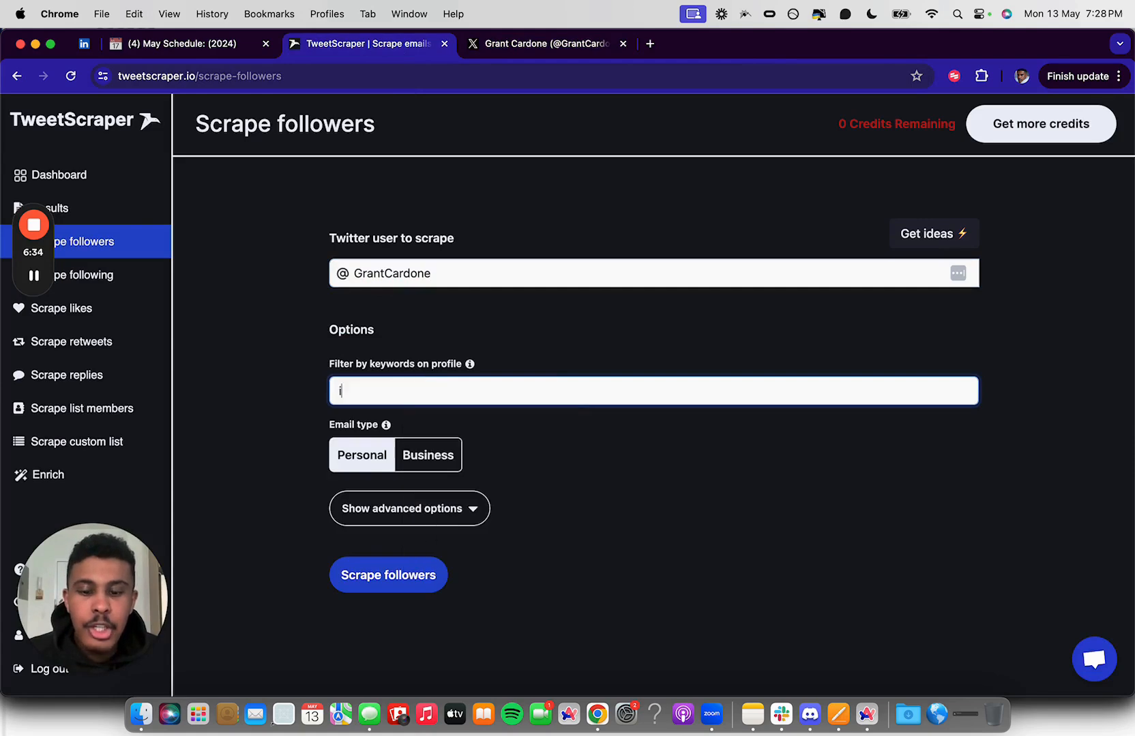
# Add keywords investor, real estate investor and real estate, then view his verified followers.
pyautogui.write('nvestor, rel')
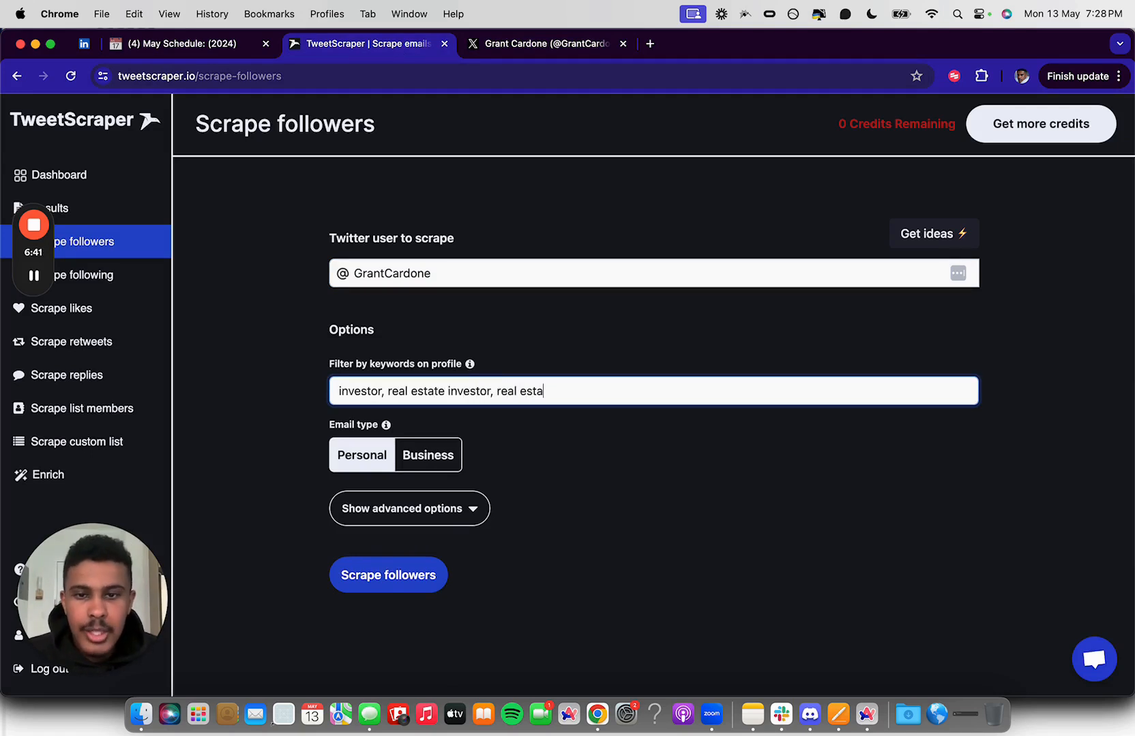
pyautogui.write('te')
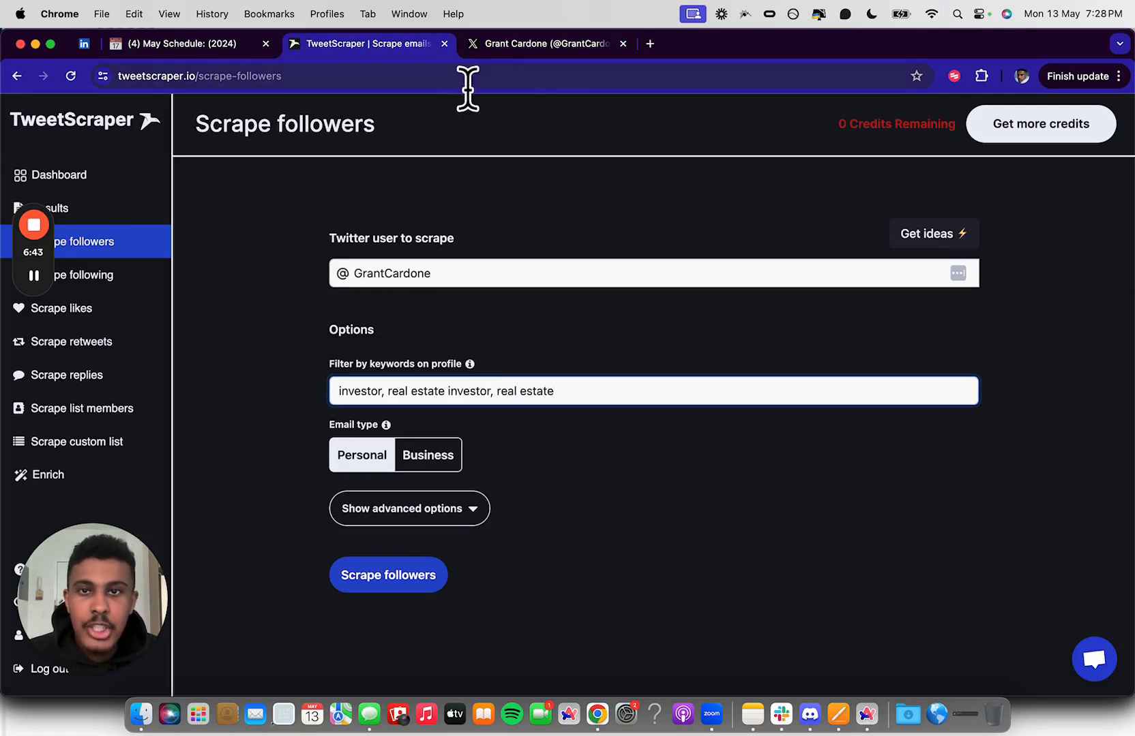
pyautogui.click(539, 44)
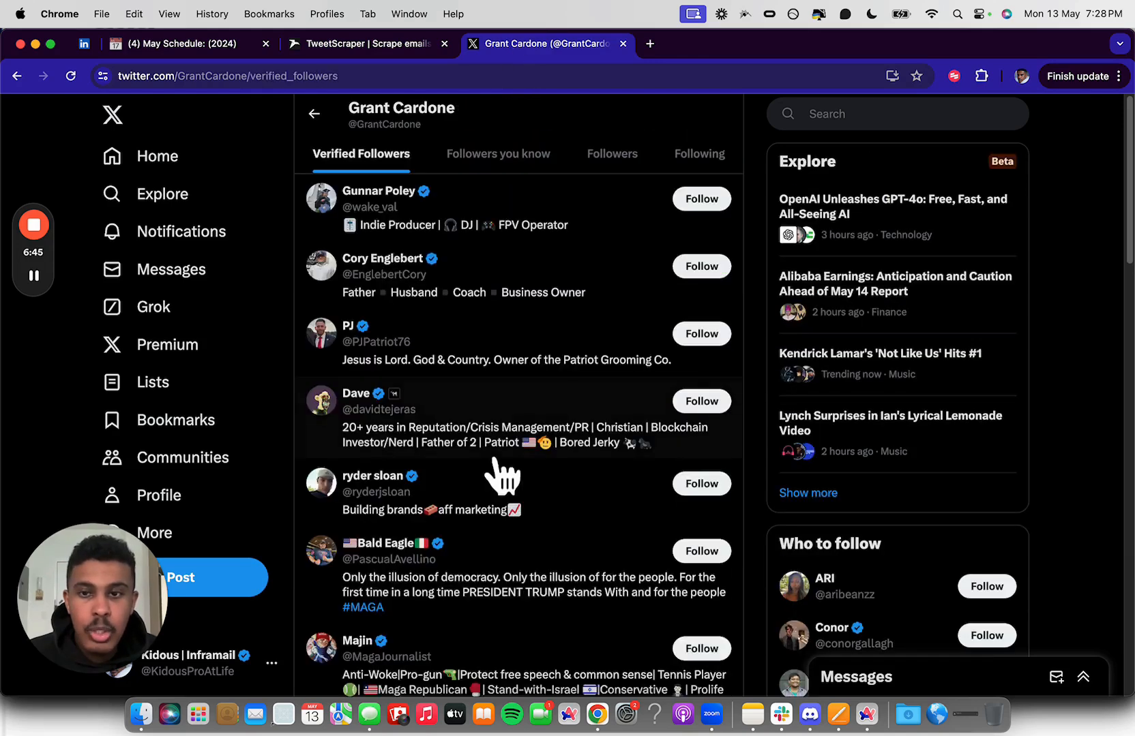
pyautogui.moveTo(402, 311)
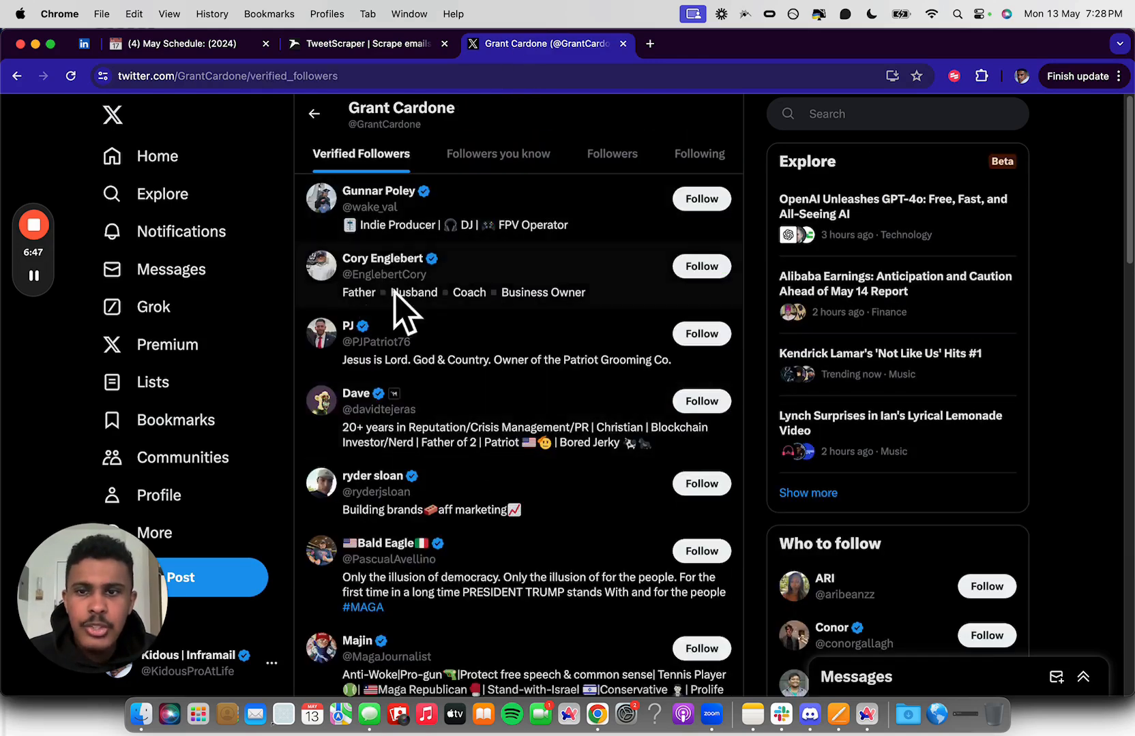
pyautogui.moveTo(452, 246)
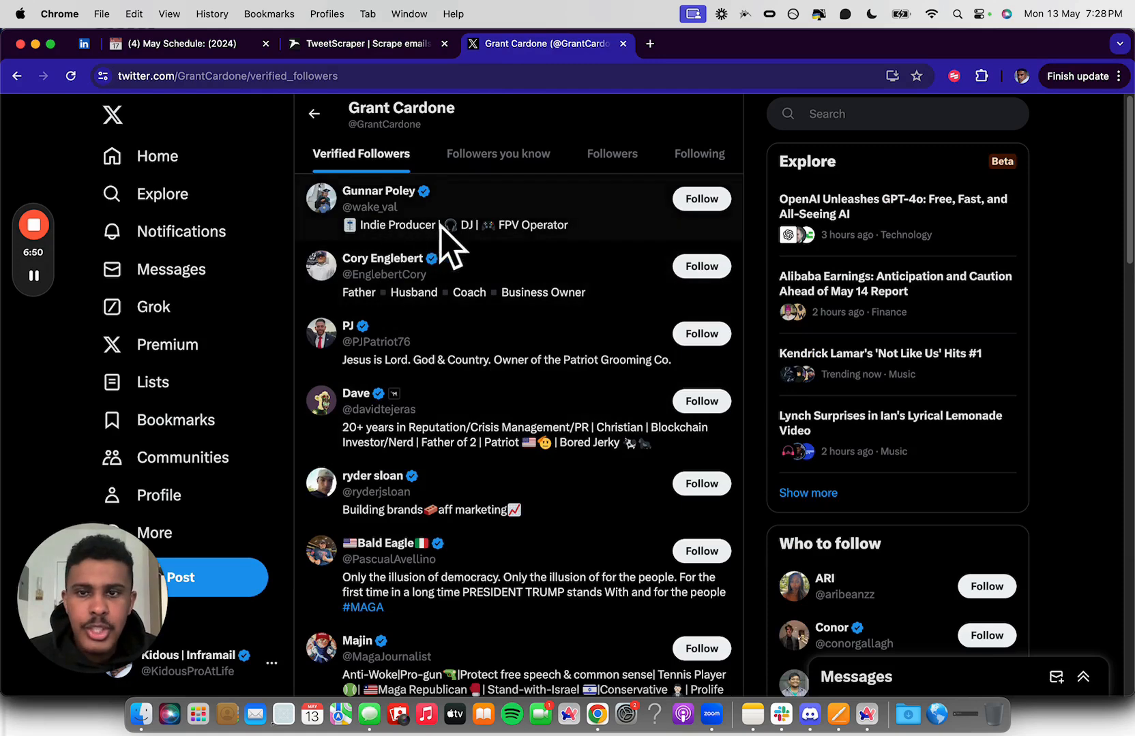
pyautogui.moveTo(365, 72)
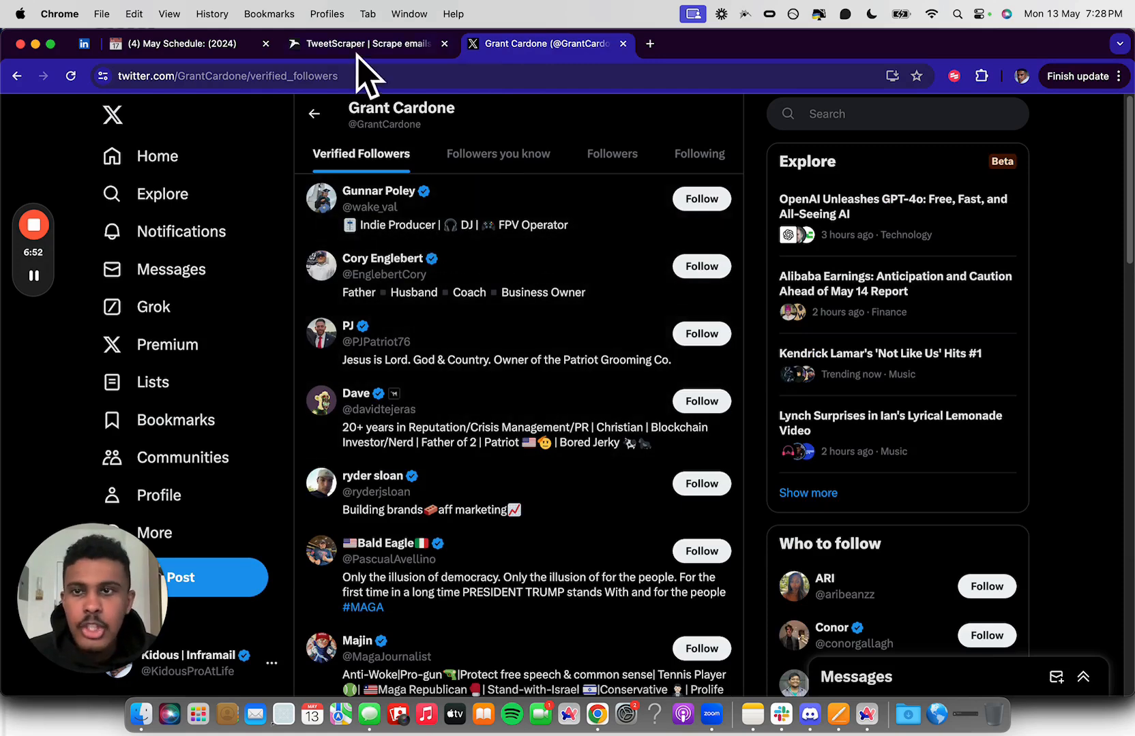
# Add business owner, business and VC to the keywords and choose Business email type.
pyautogui.click(365, 43)
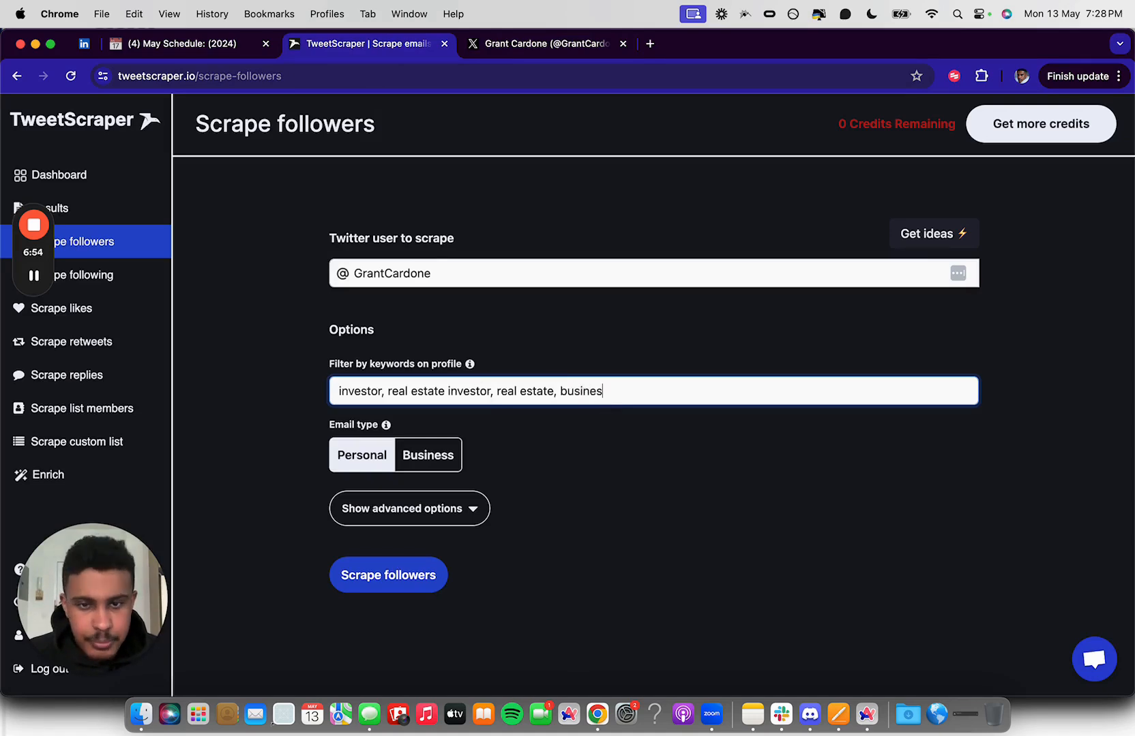
pyautogui.click(547, 44)
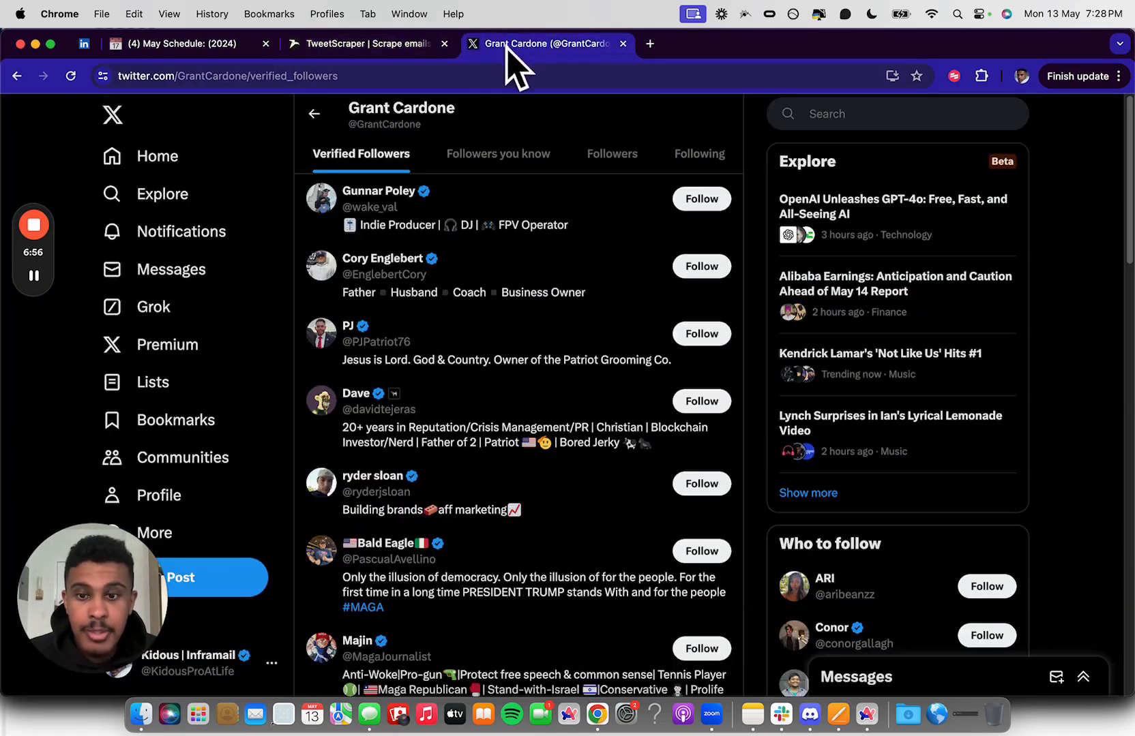
pyautogui.click(365, 44)
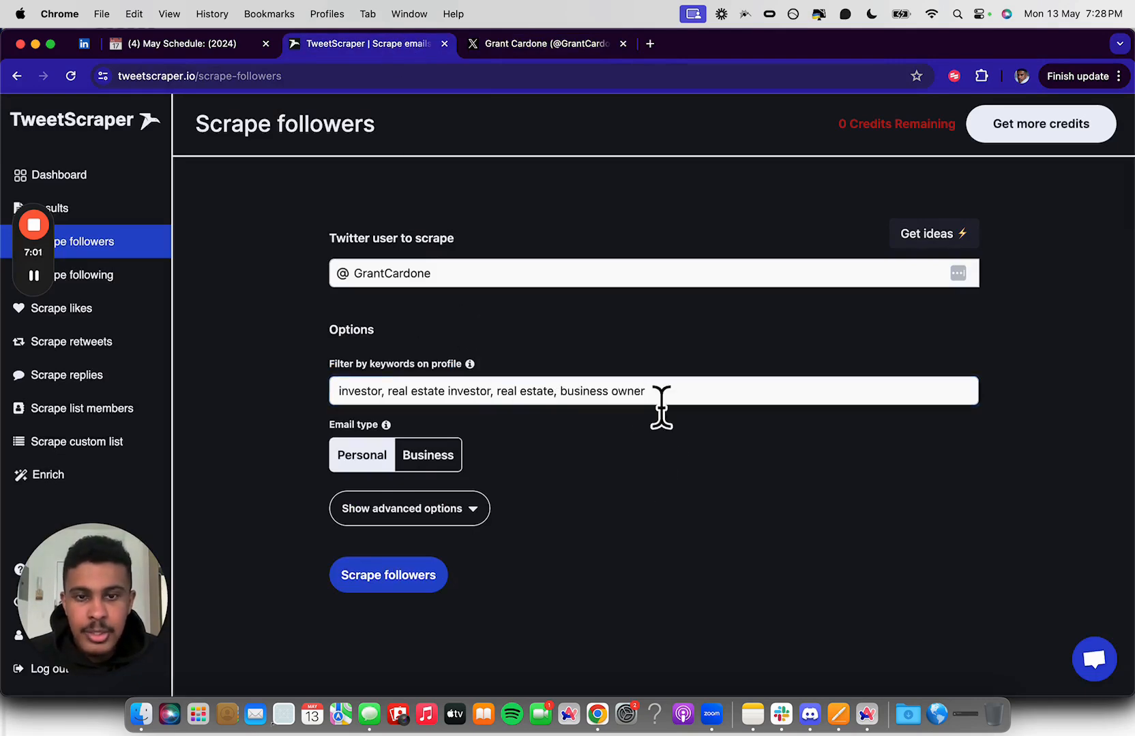
pyautogui.write(', business')
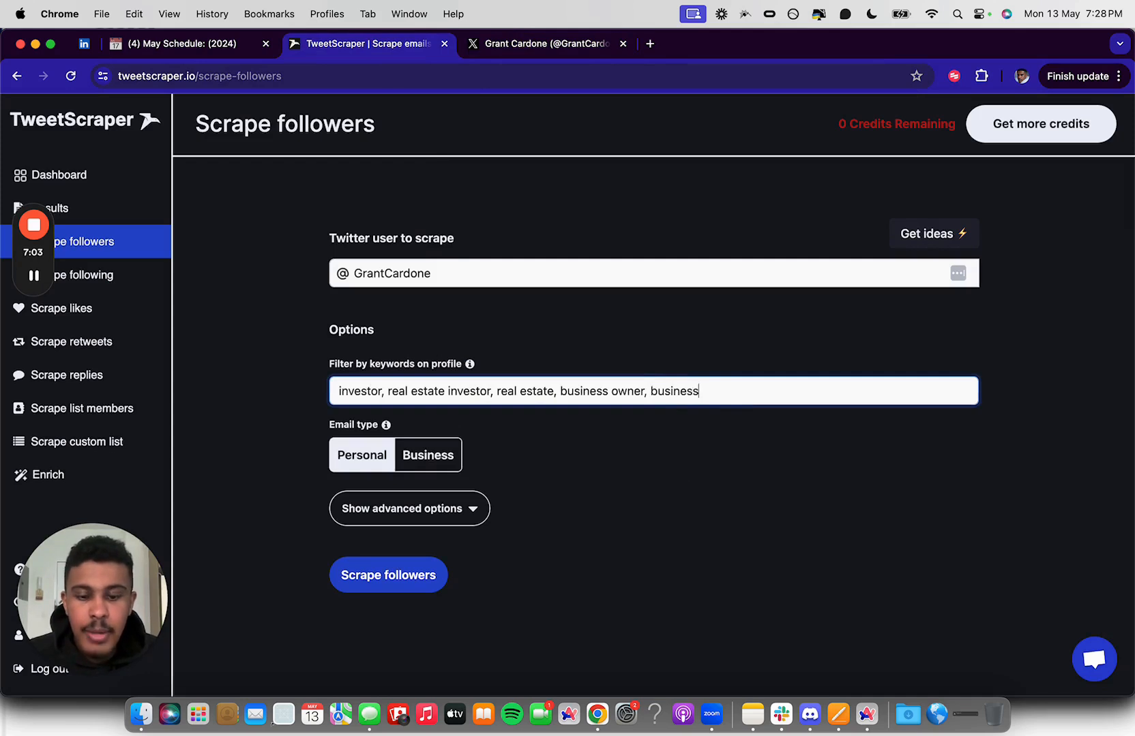
pyautogui.write(', VS,')
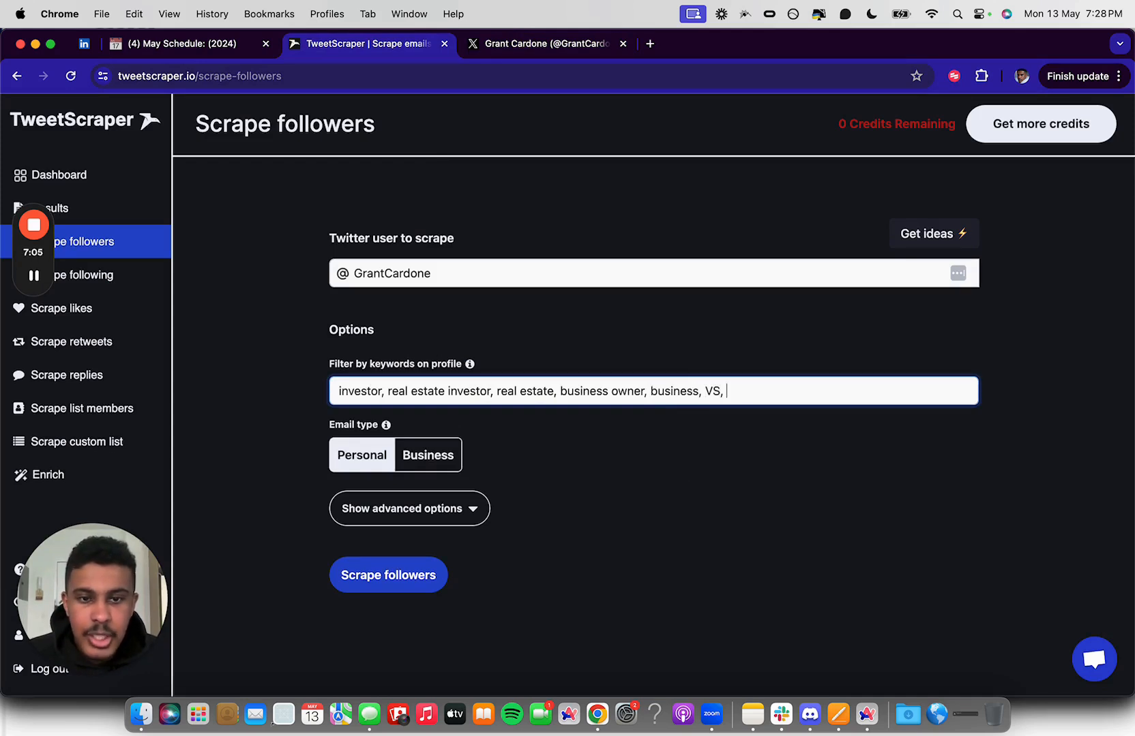
pyautogui.write('VC')
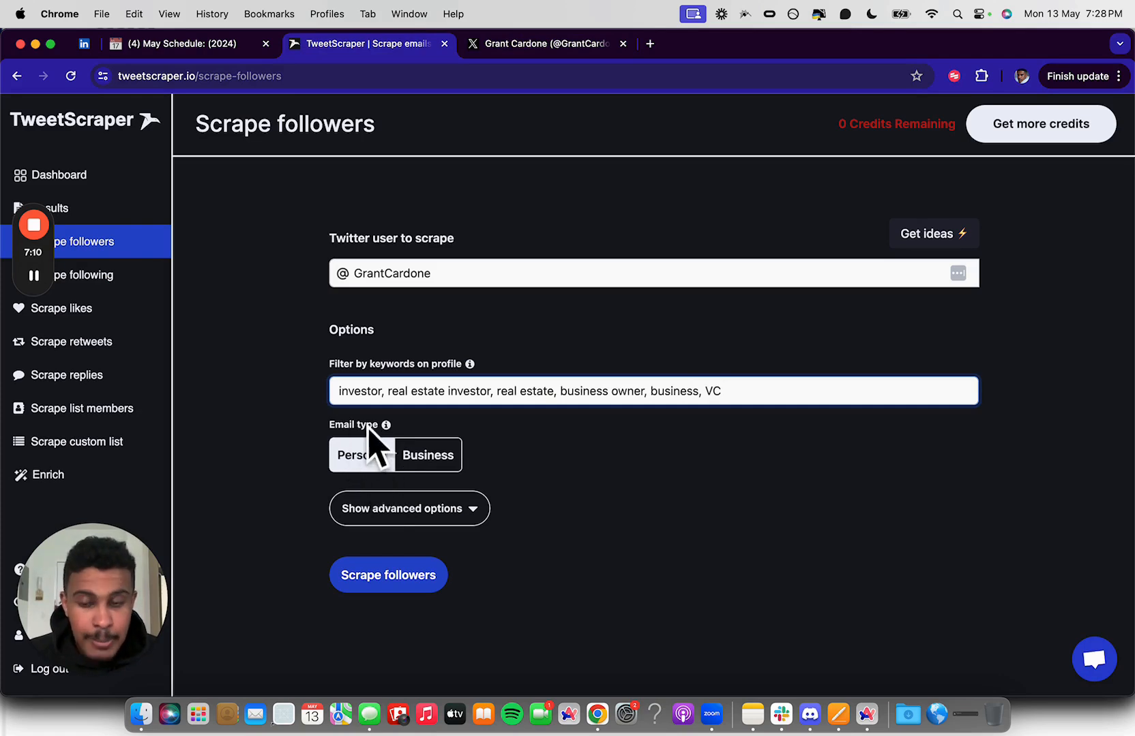
pyautogui.moveTo(426, 455)
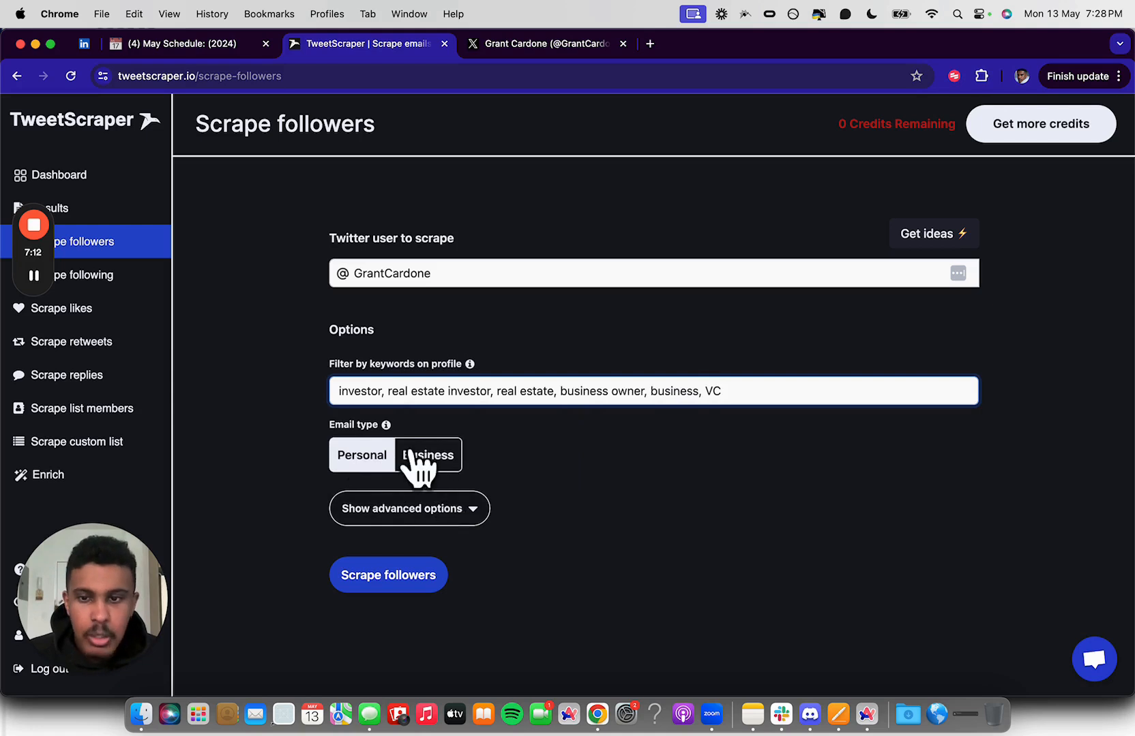
pyautogui.click(408, 508)
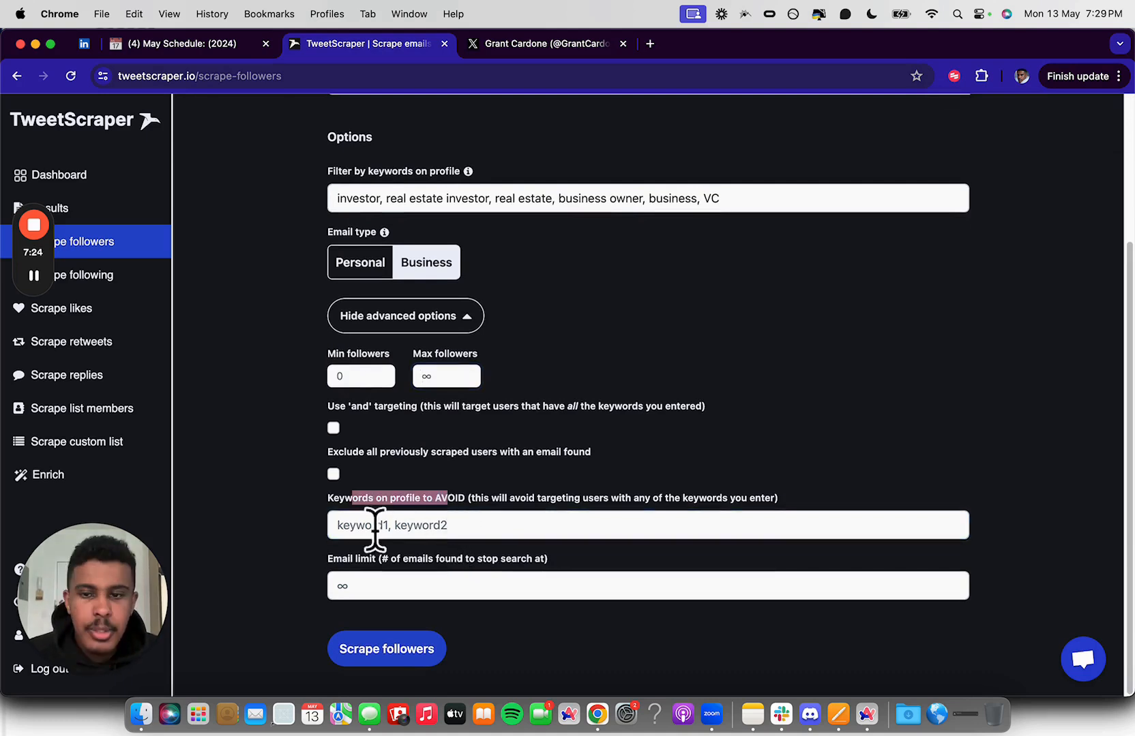
pyautogui.moveTo(521, 513)
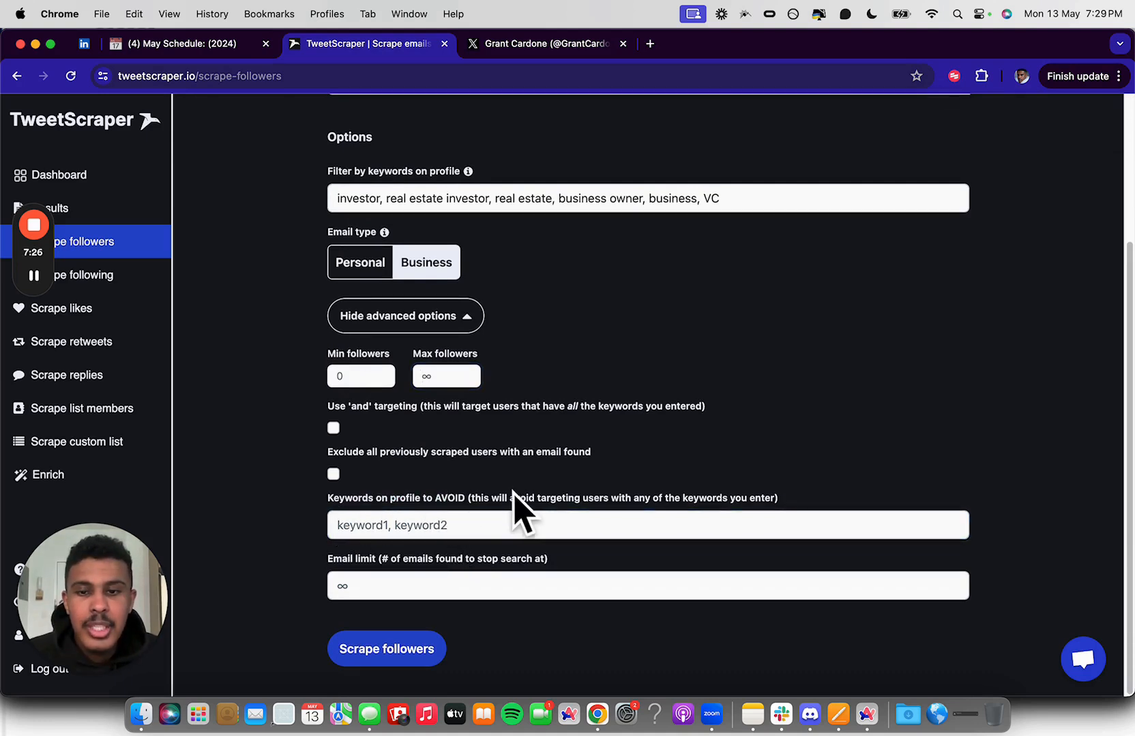
pyautogui.moveTo(514, 528)
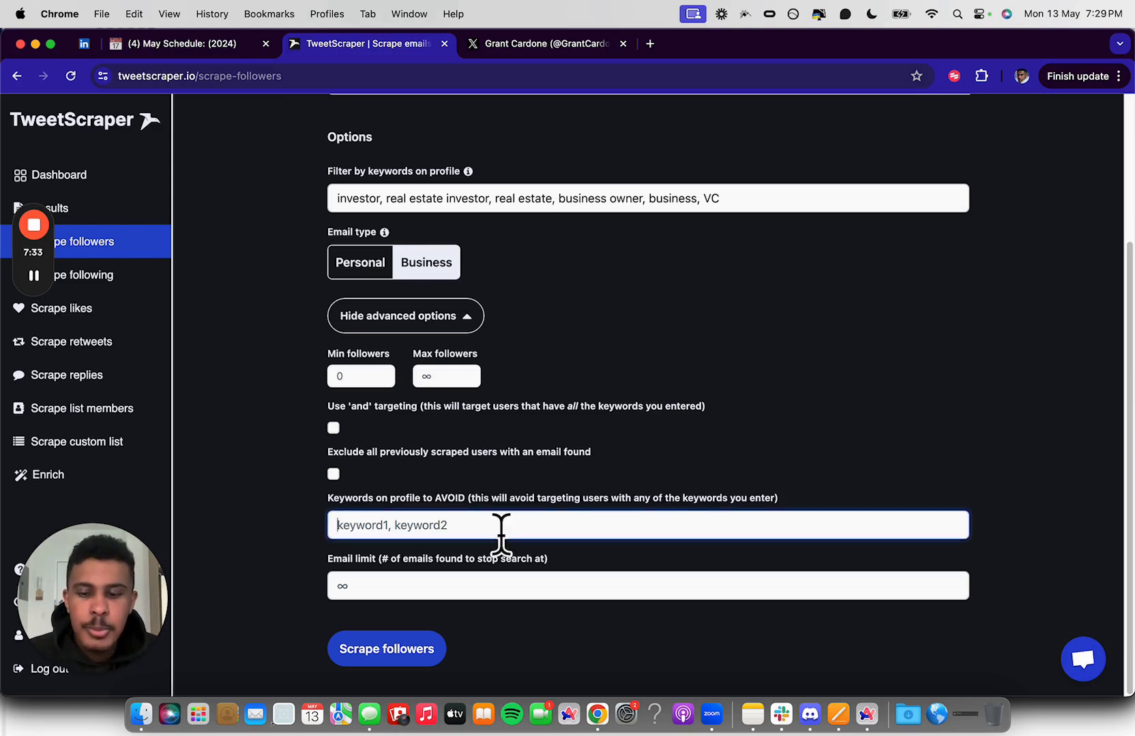
# Add the fitness keyword, submit the scrape, and return to the blank followers form.
pyautogui.write('fitness')
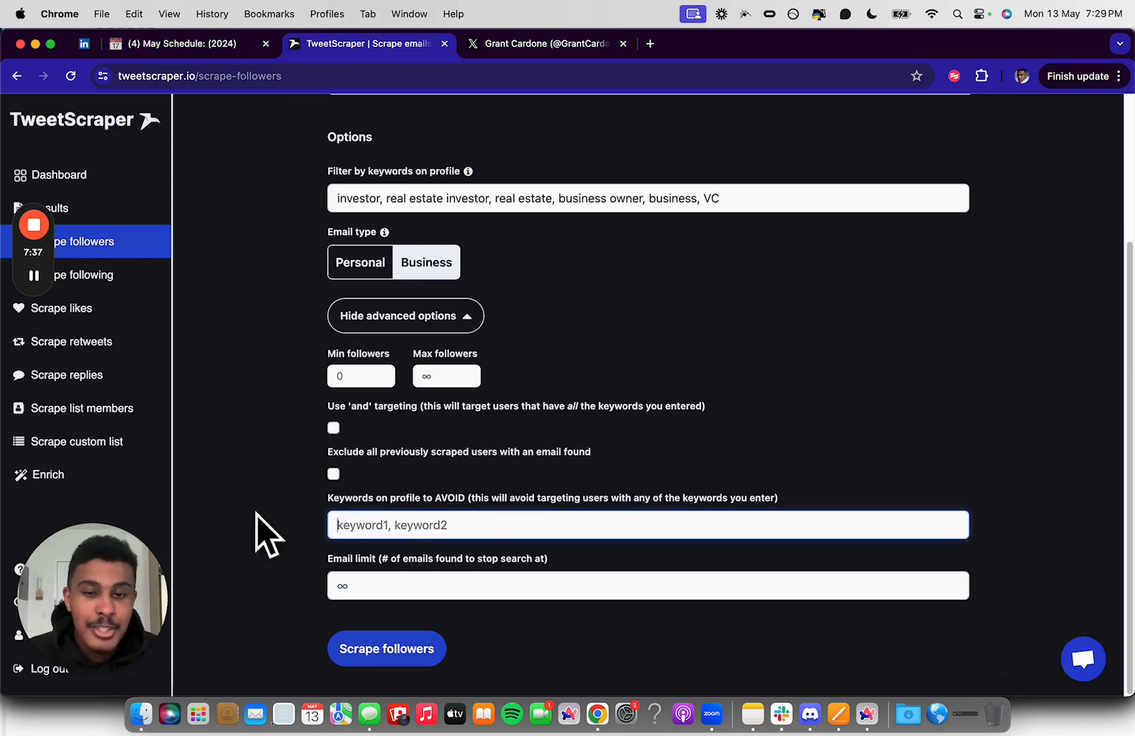
pyautogui.moveTo(622, 513)
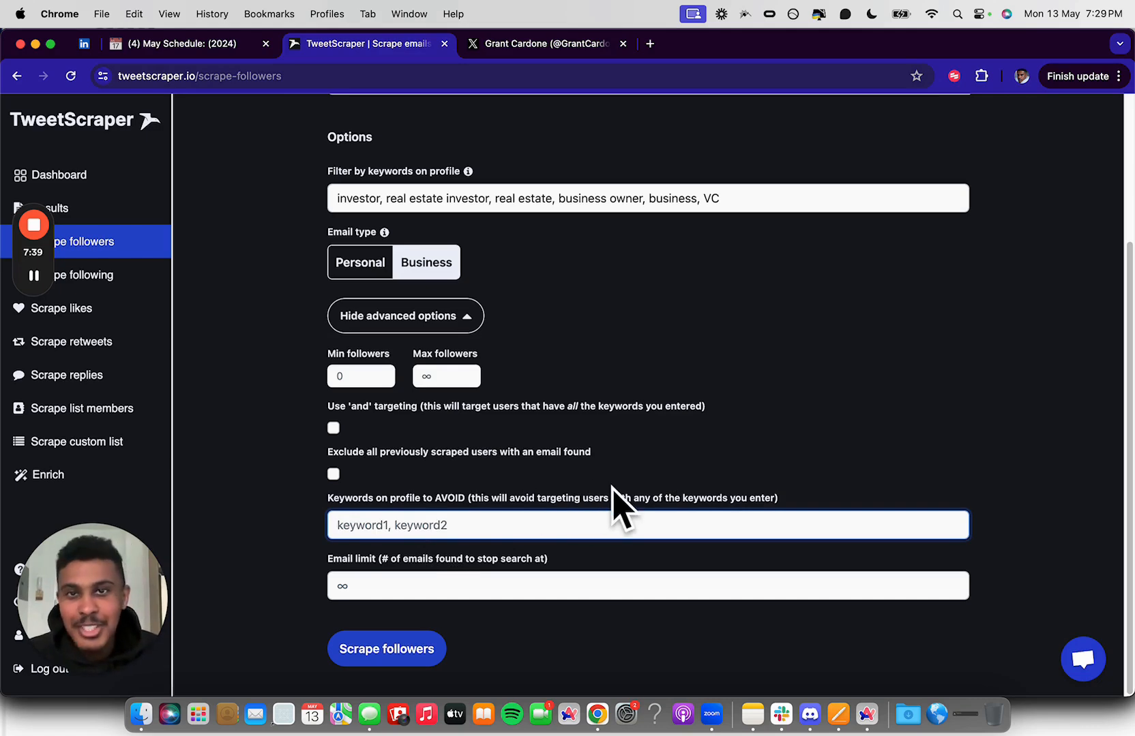
pyautogui.click(387, 649)
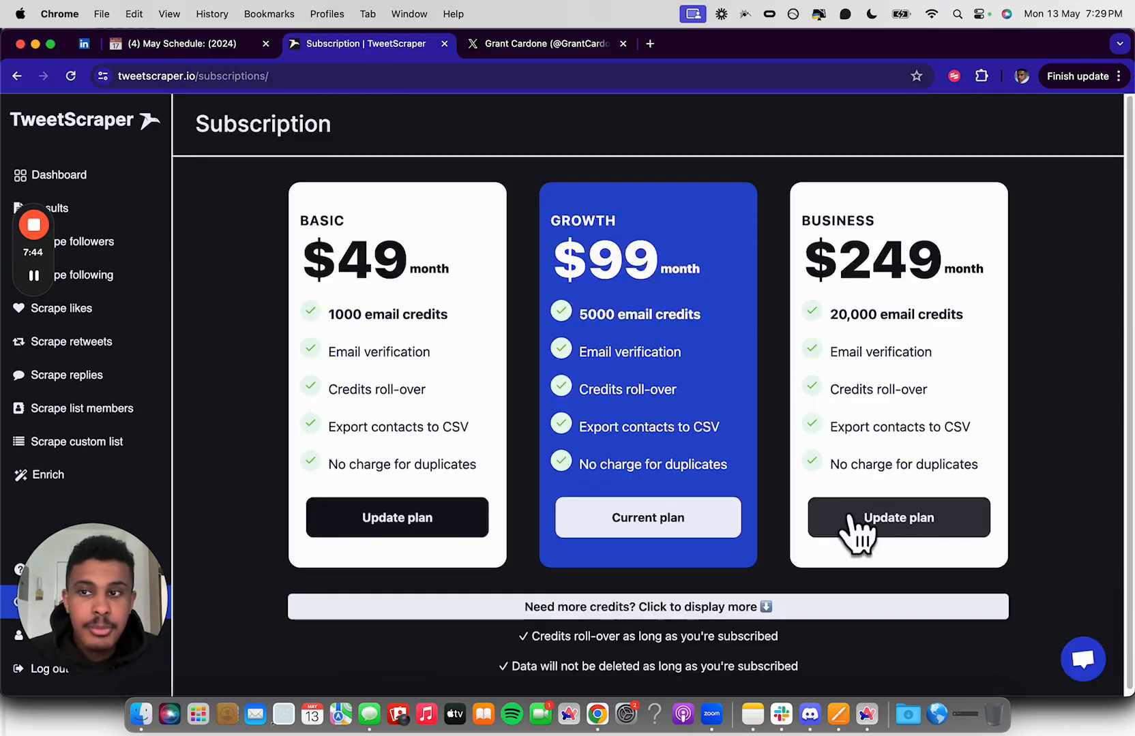
pyautogui.click(80, 242)
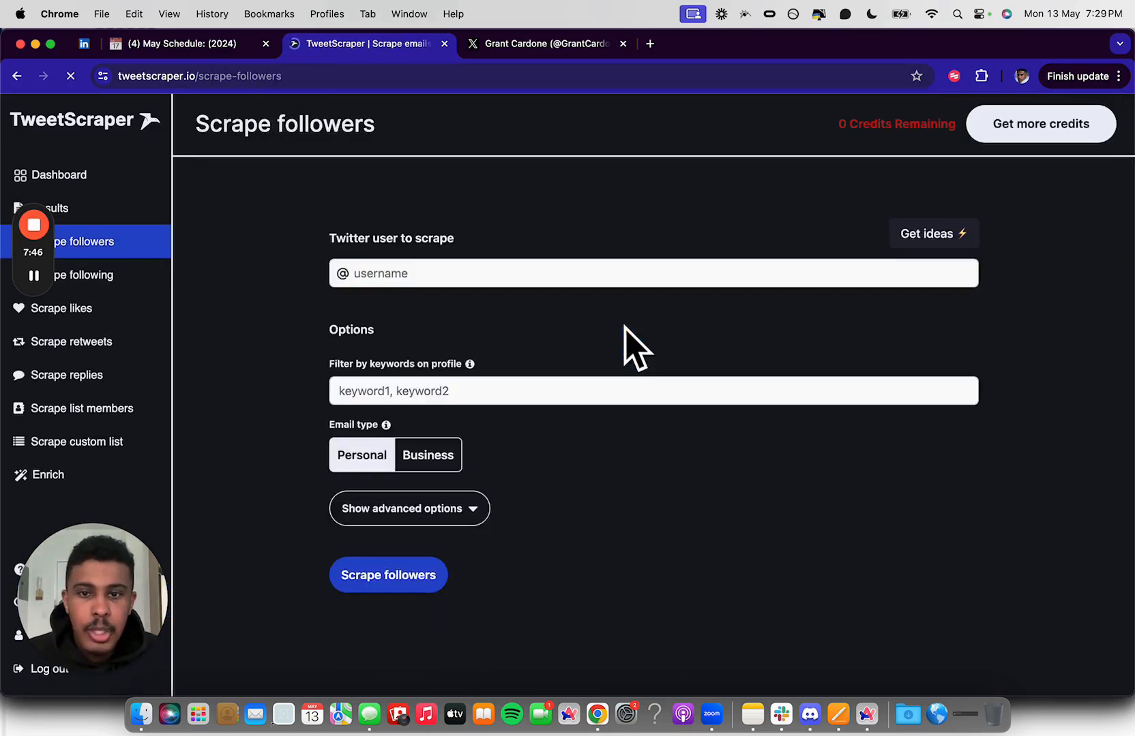
pyautogui.moveTo(94, 426)
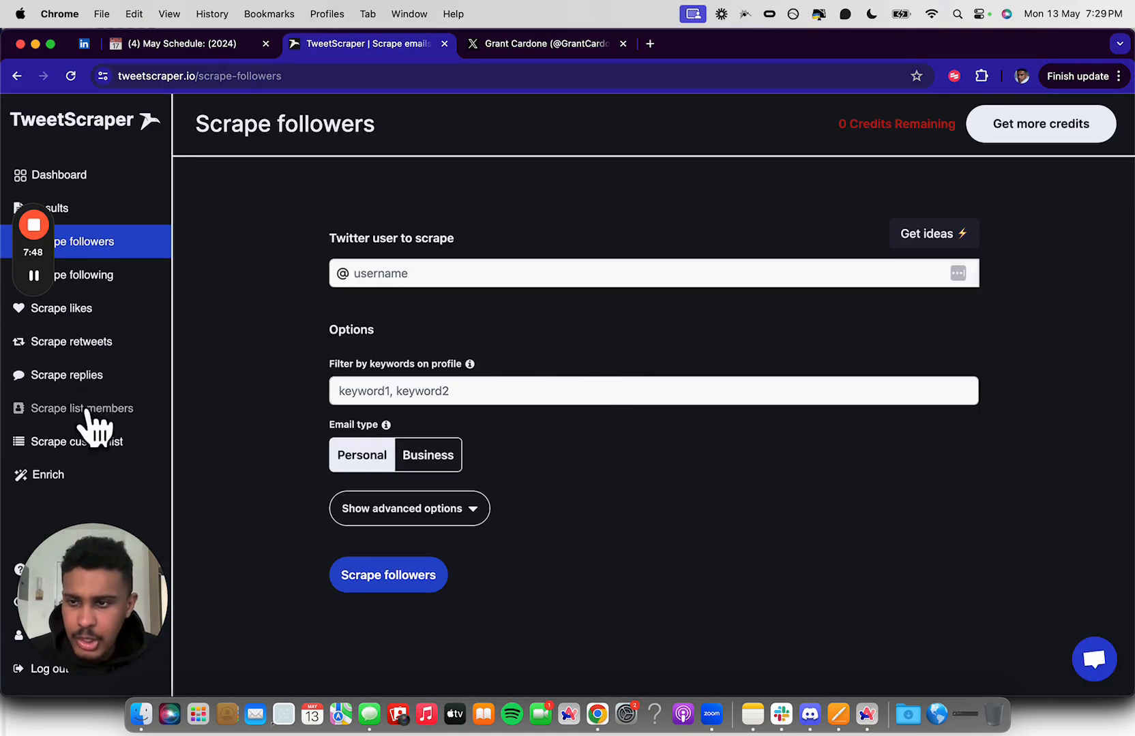
# Open Results, listing past scrapes like AlexHormozi with 32,946 users and 6,519 emails.
pyautogui.click(51, 208)
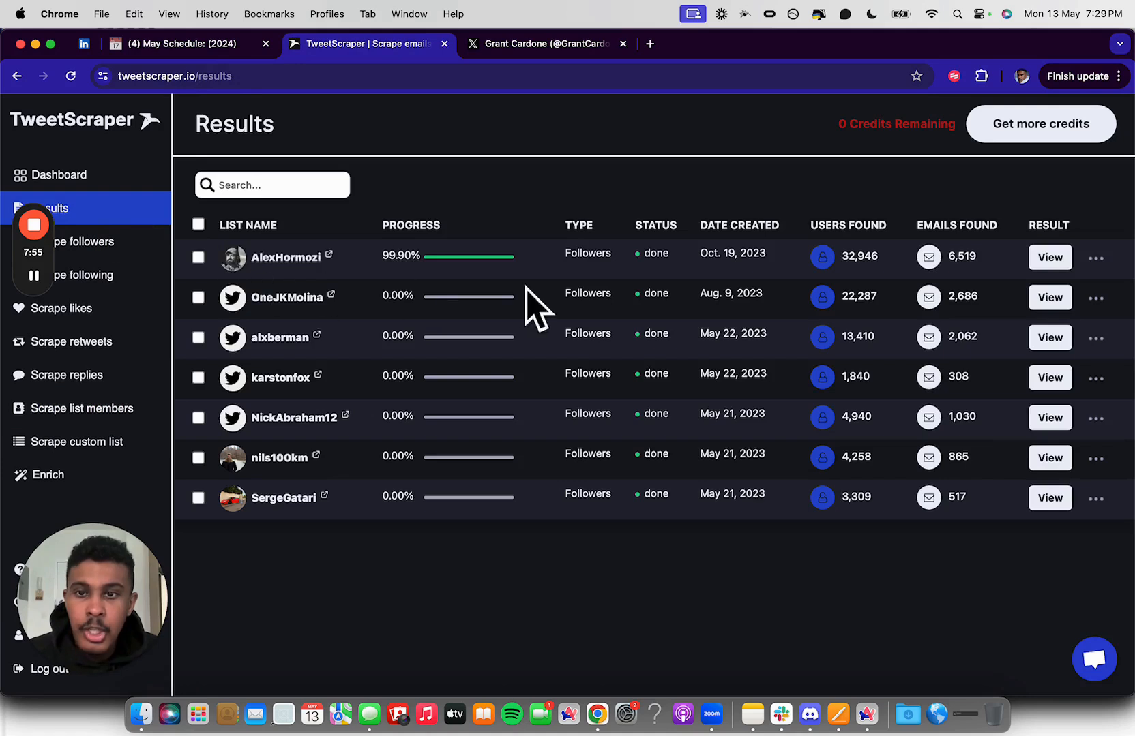
pyautogui.moveTo(706, 278)
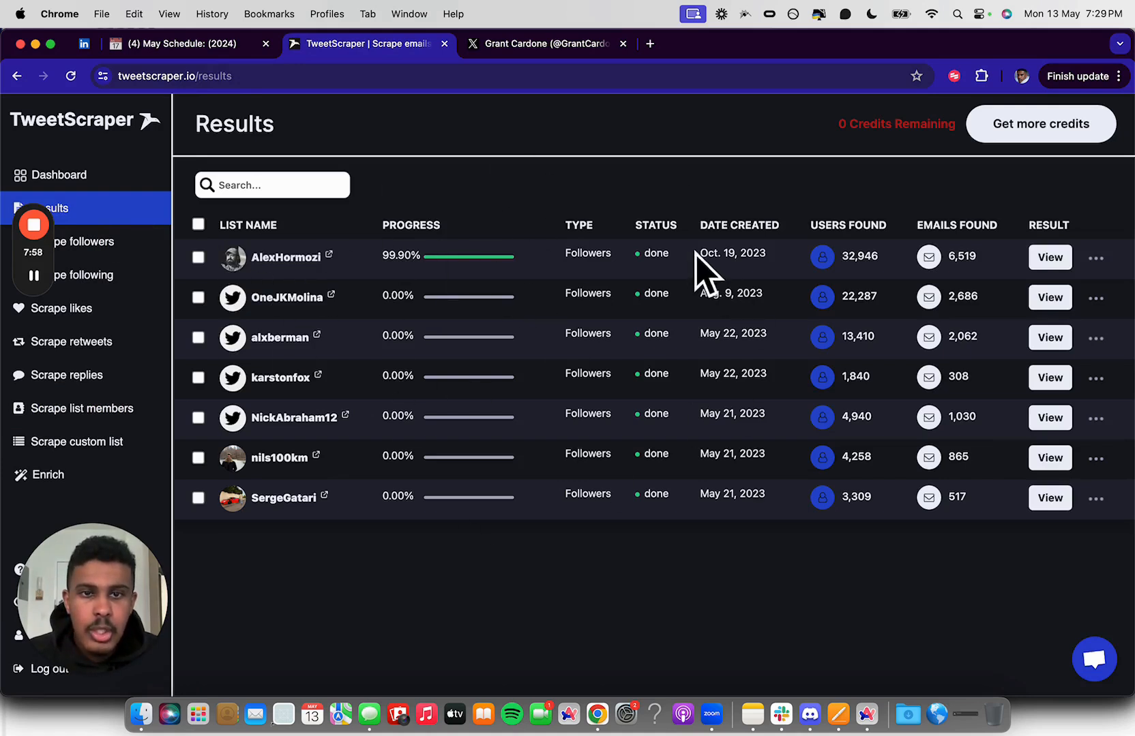
pyautogui.moveTo(279, 496)
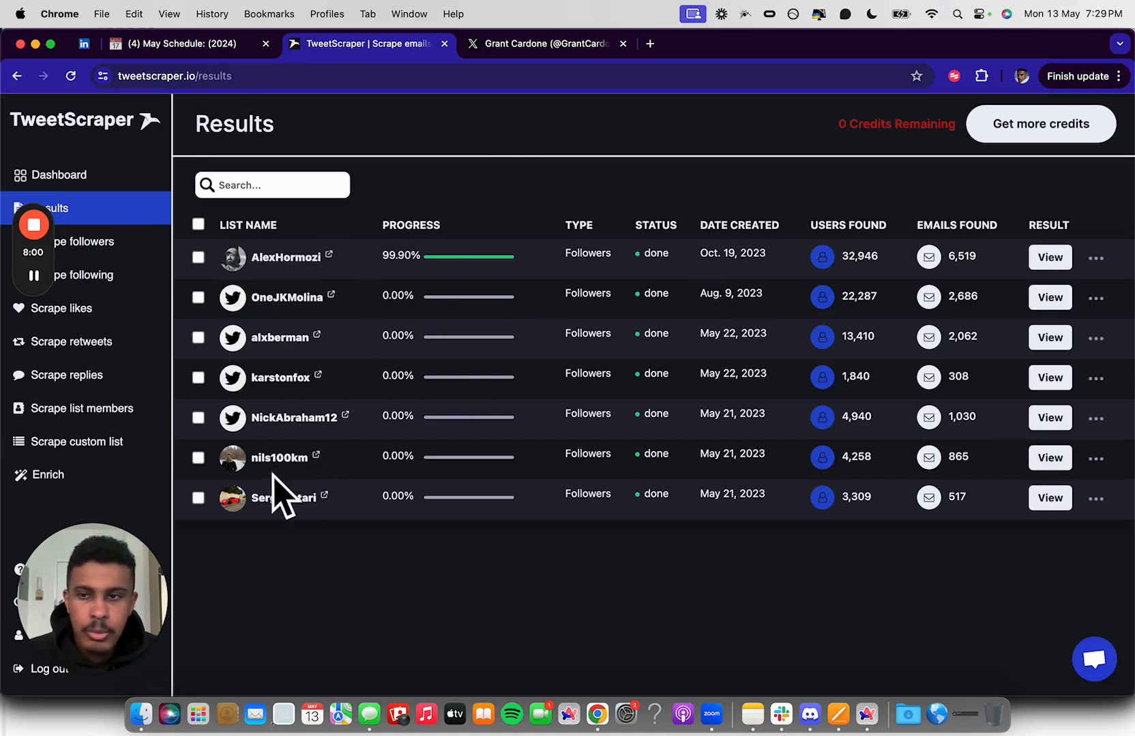
pyautogui.moveTo(280, 325)
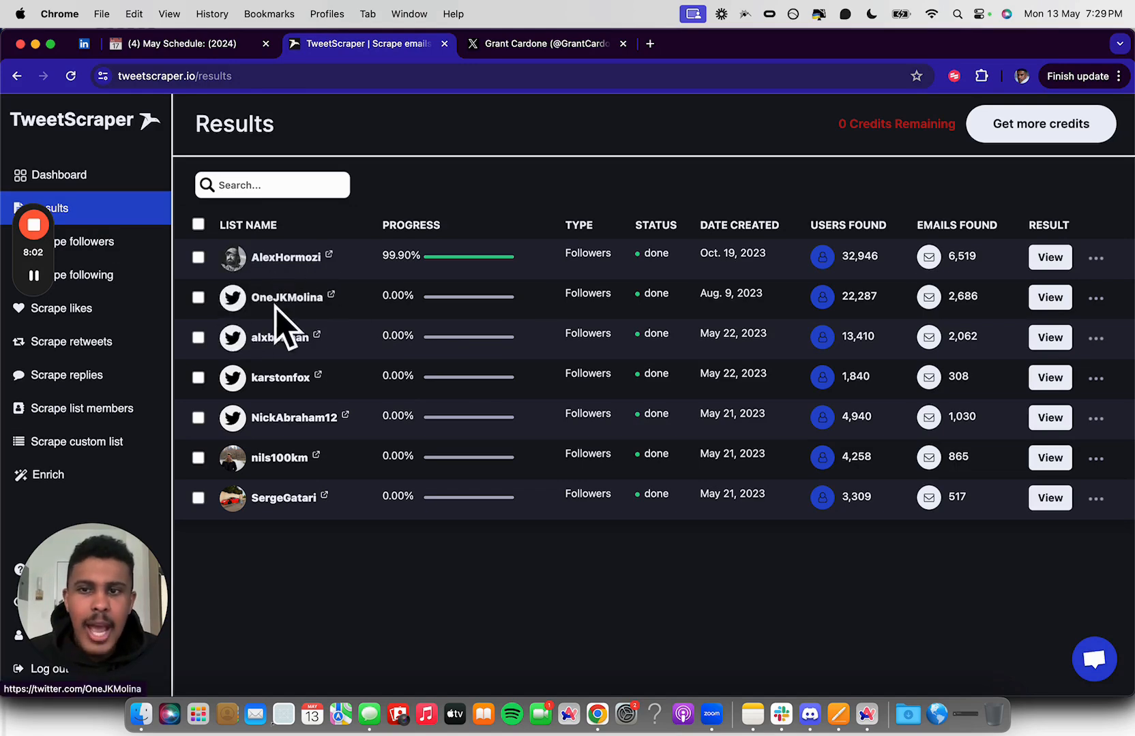
pyautogui.moveTo(271, 425)
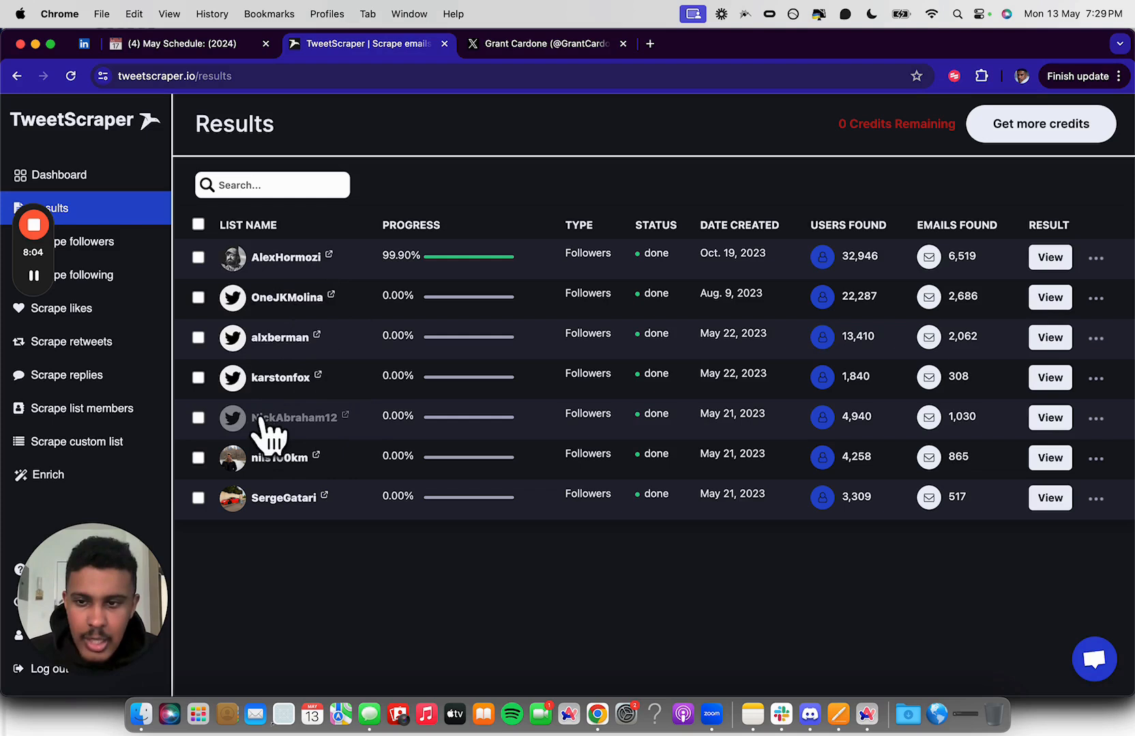
pyautogui.moveTo(900, 278)
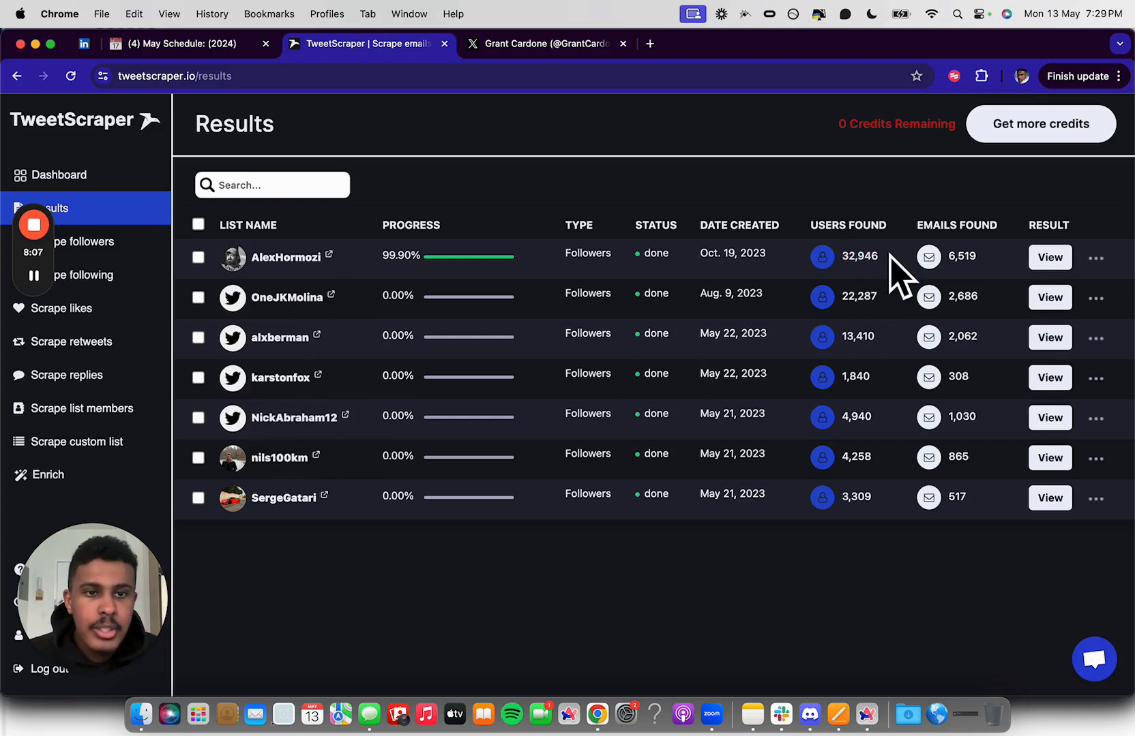
pyautogui.moveTo(876, 282)
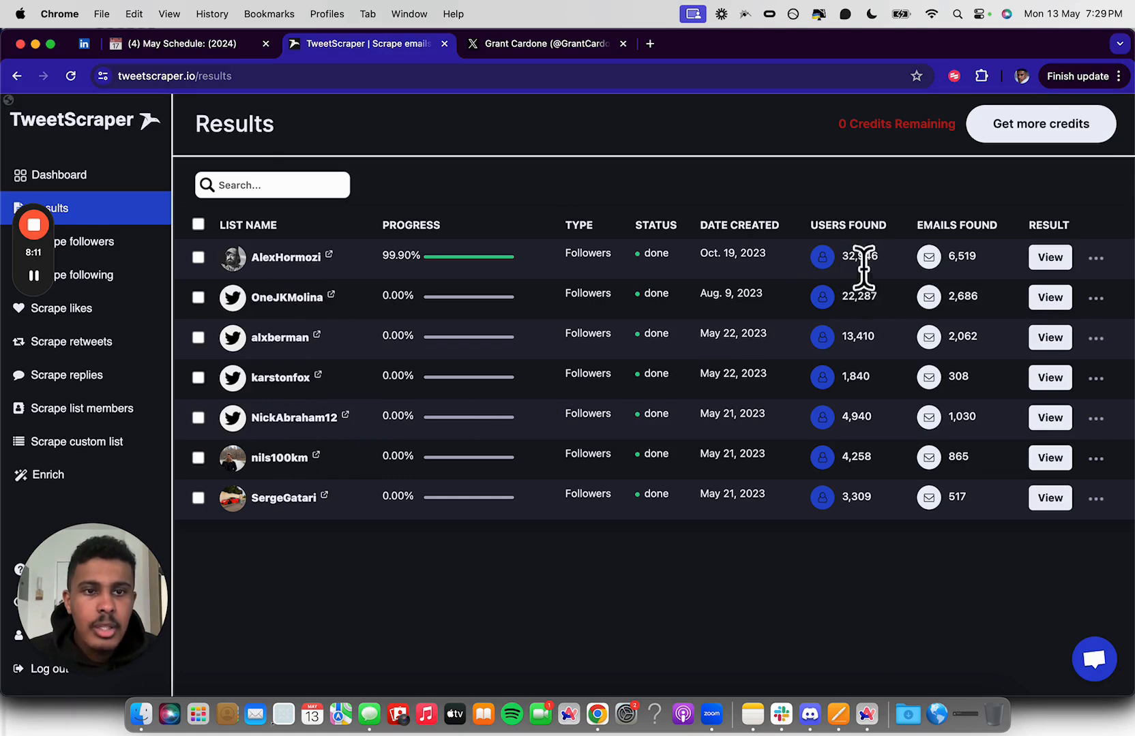
pyautogui.moveTo(983, 275)
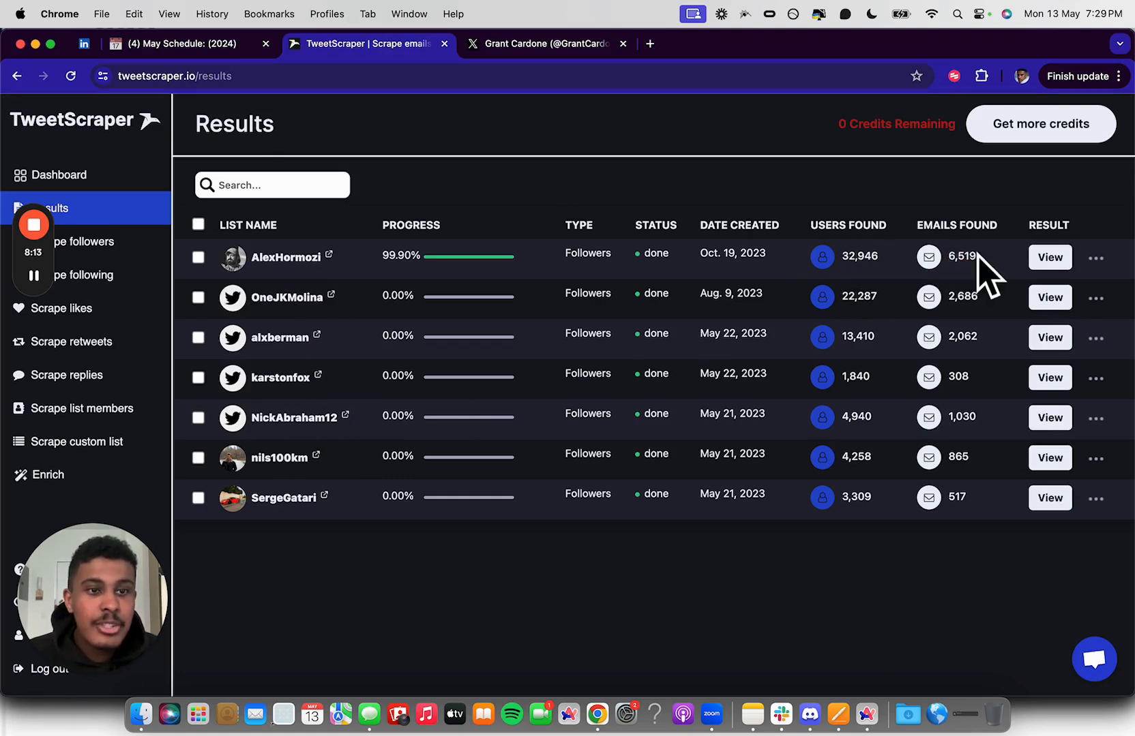
pyautogui.moveTo(1001, 271)
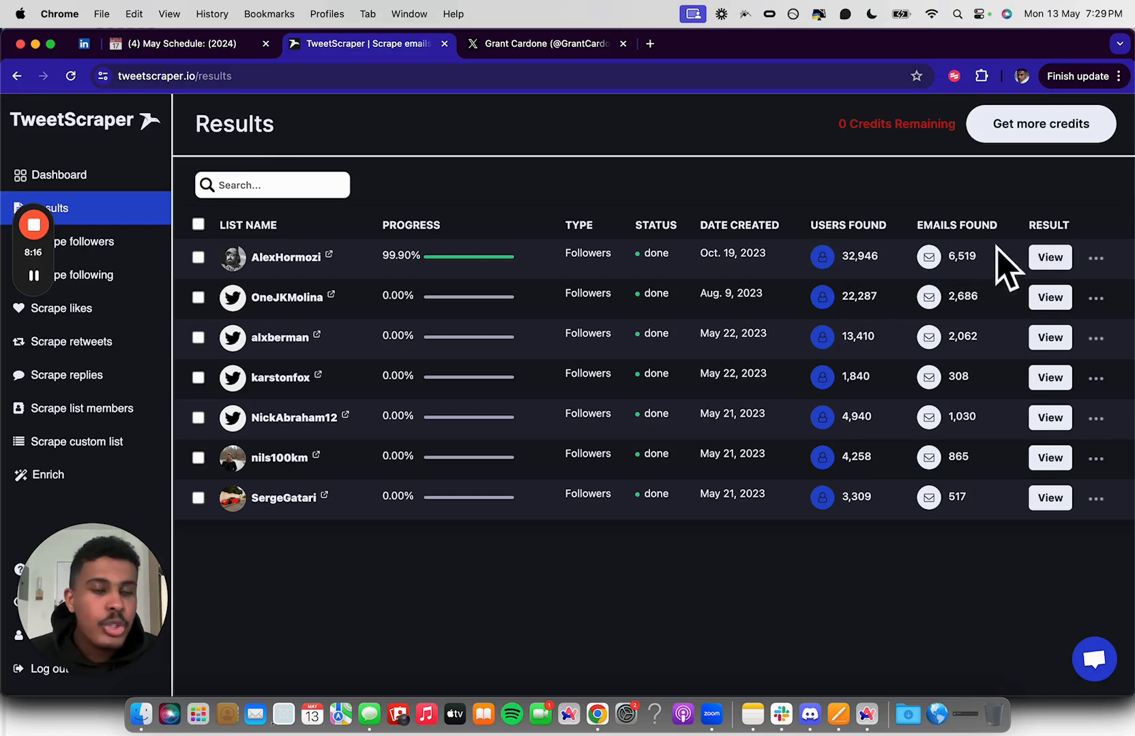
pyautogui.moveTo(970, 257)
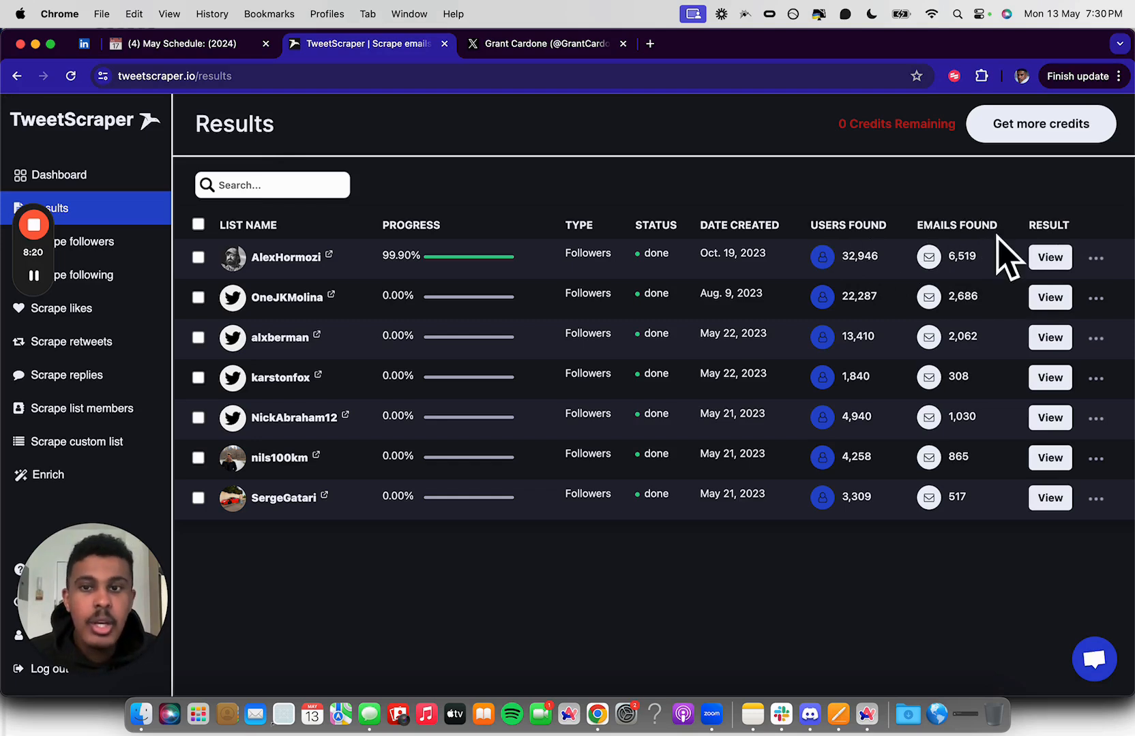
pyautogui.moveTo(115, 246)
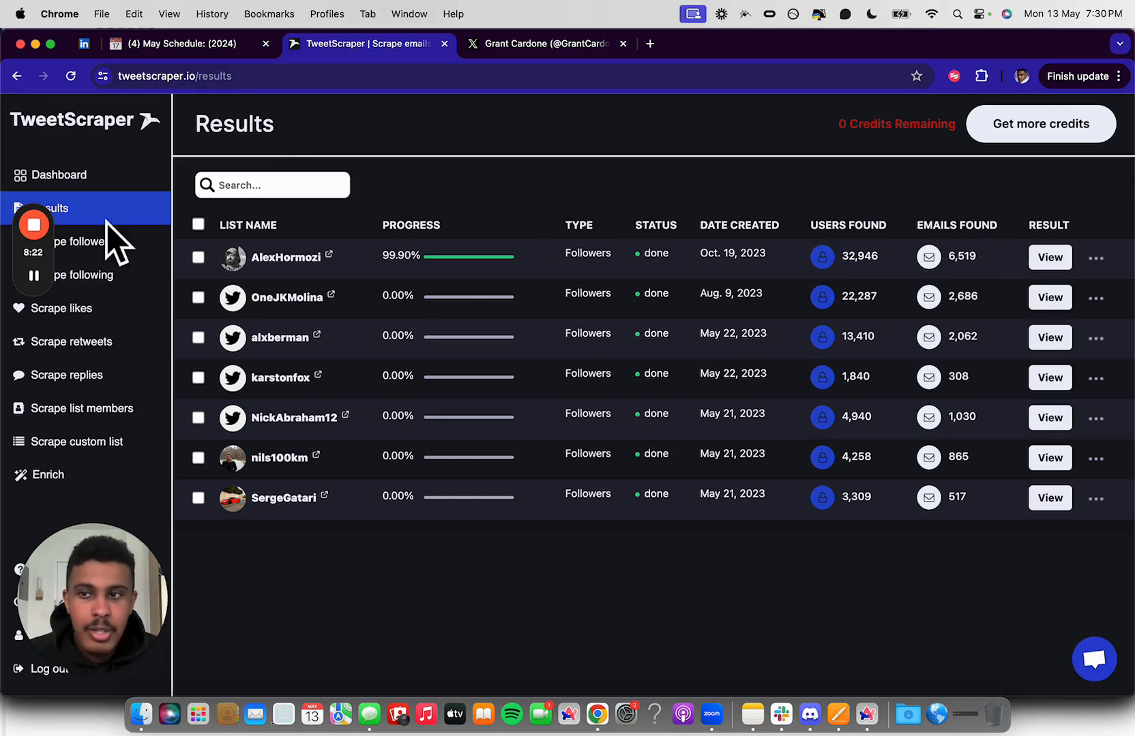
pyautogui.moveTo(974, 312)
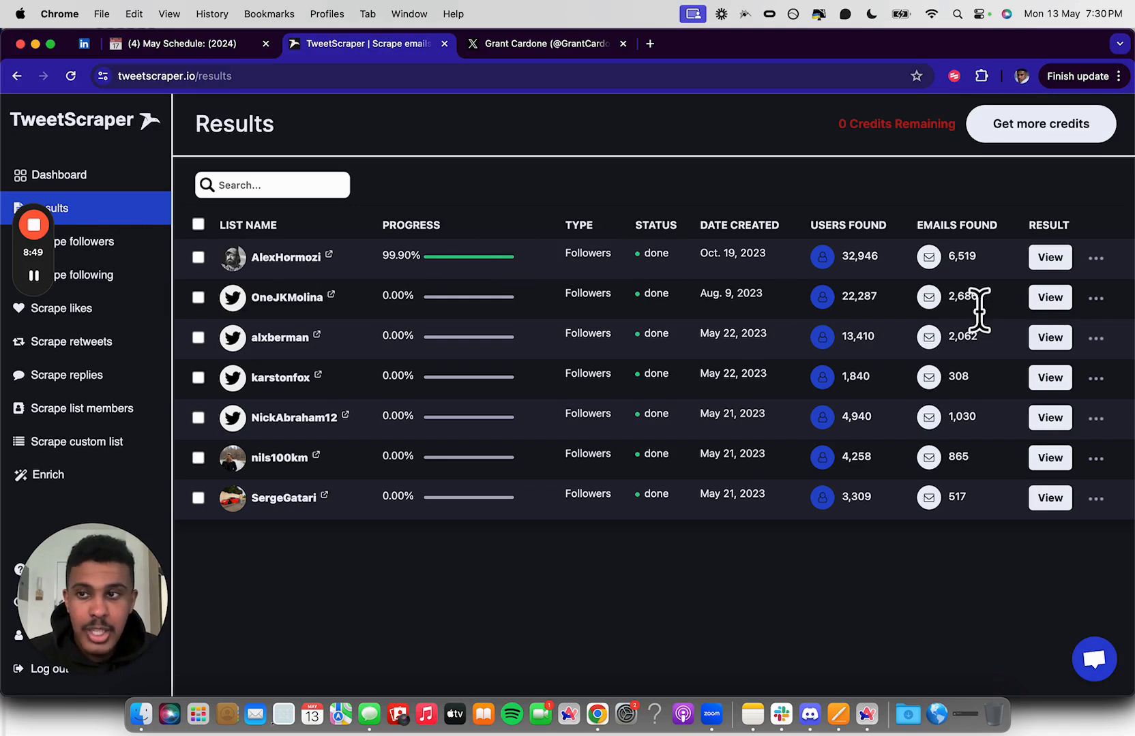
pyautogui.moveTo(908, 278)
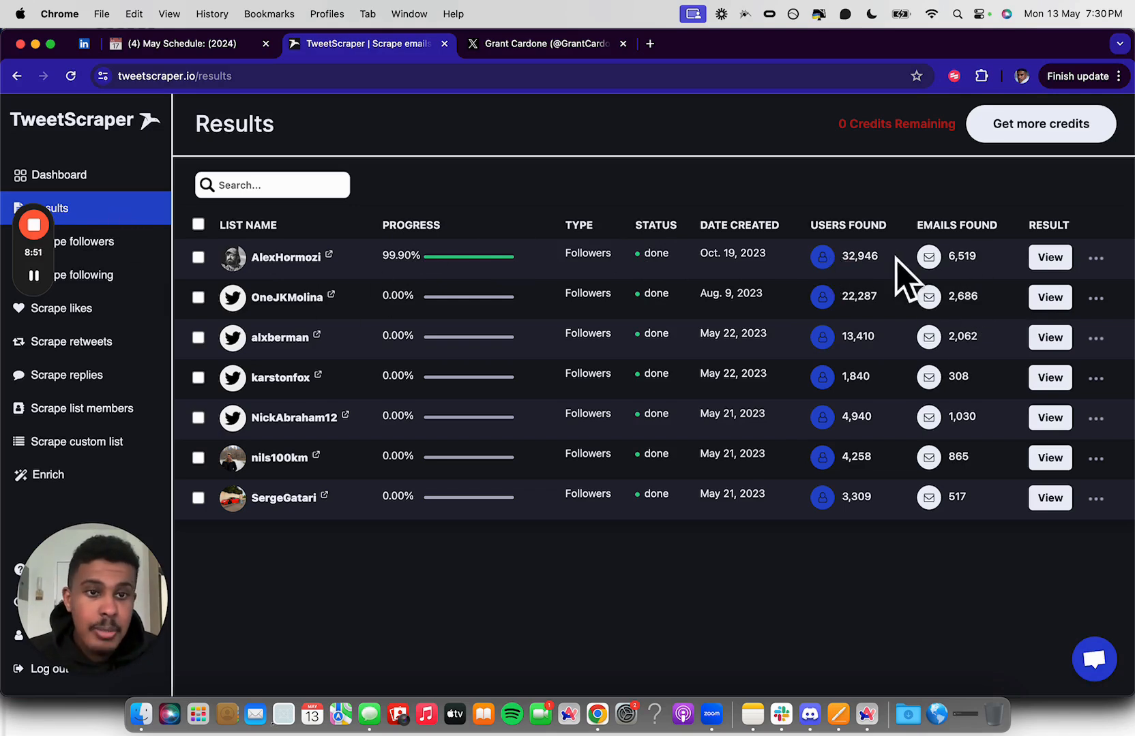
pyautogui.moveTo(1020, 282)
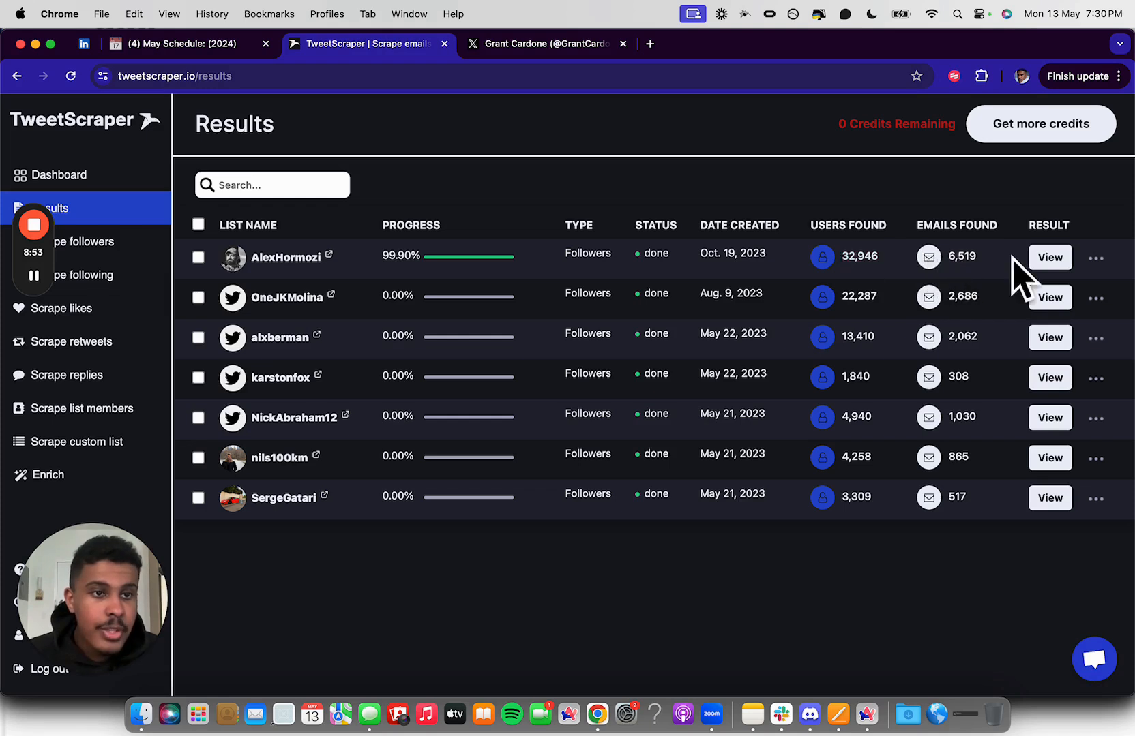
pyautogui.moveTo(519, 284)
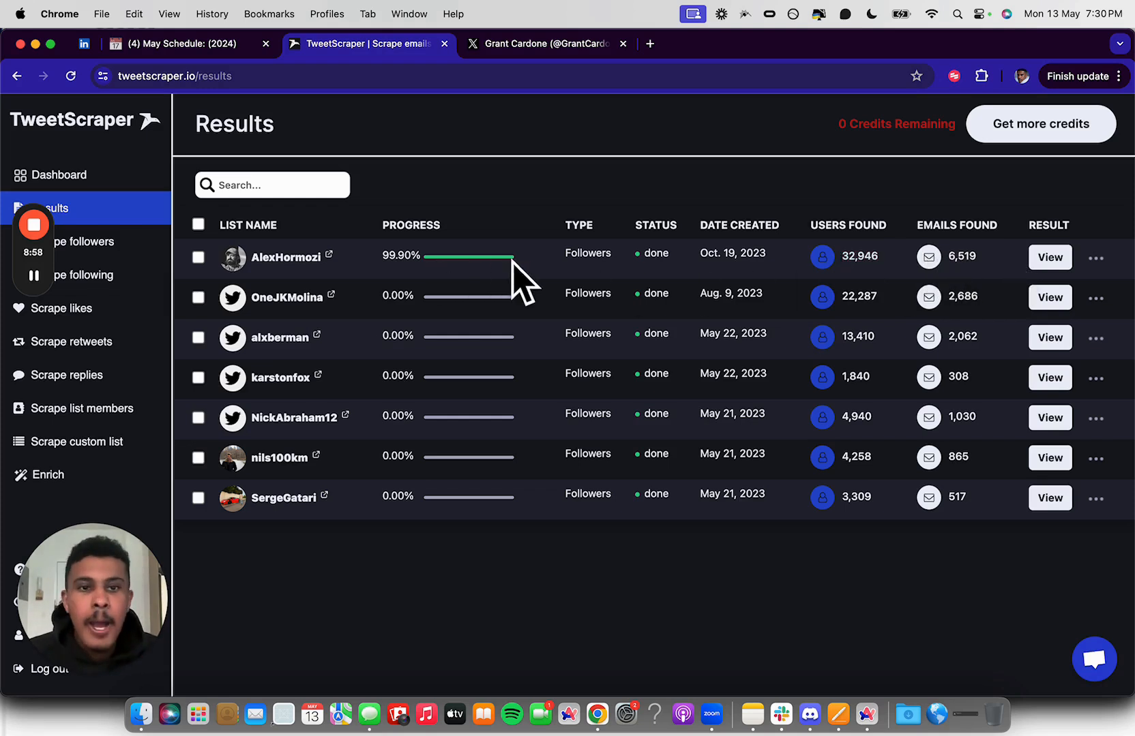
pyautogui.moveTo(576, 216)
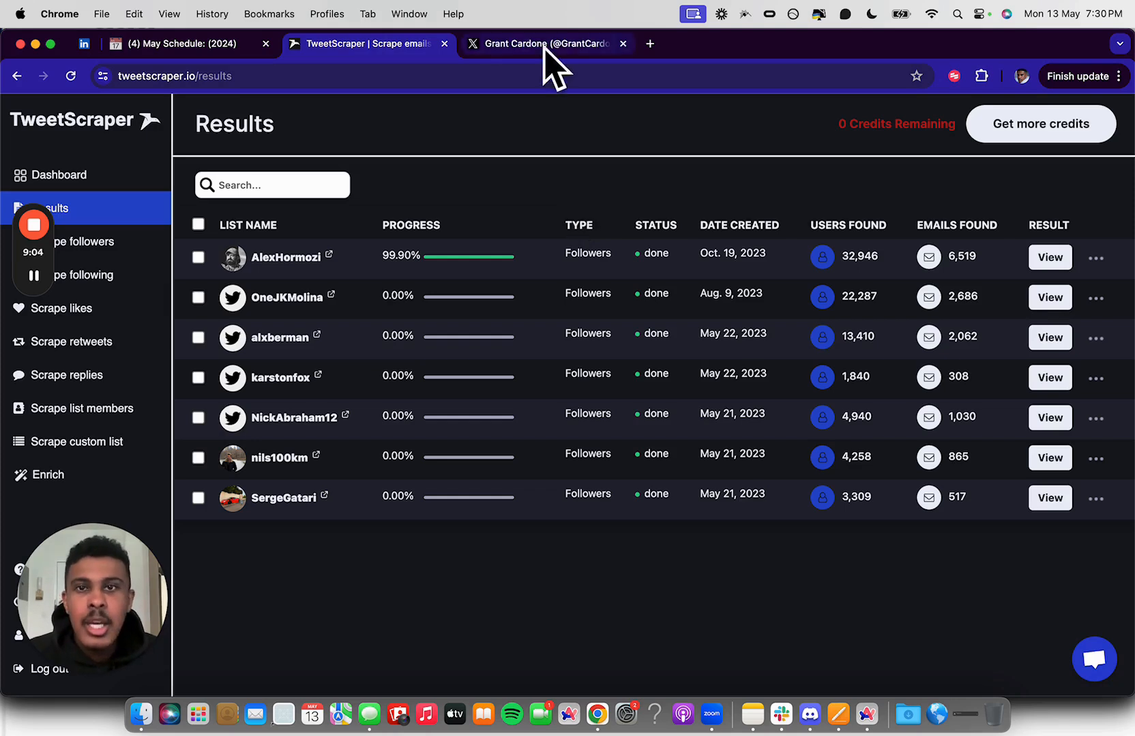
pyautogui.click(546, 43)
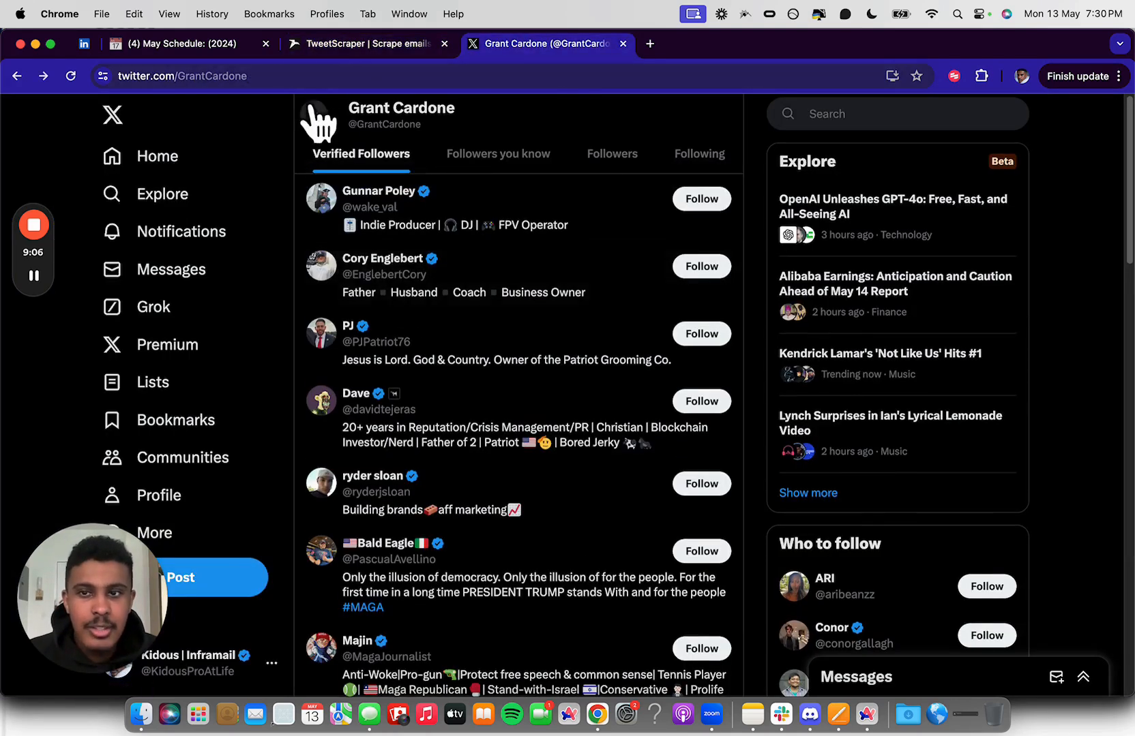
pyautogui.click(365, 44)
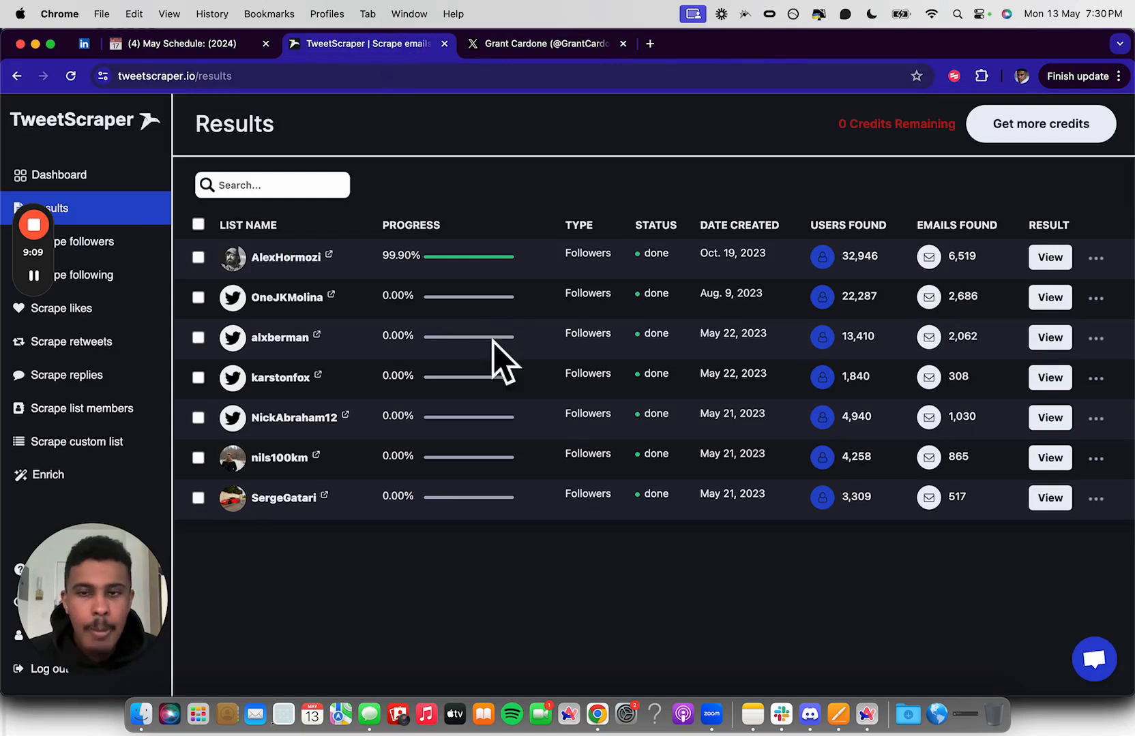
pyautogui.moveTo(634, 304)
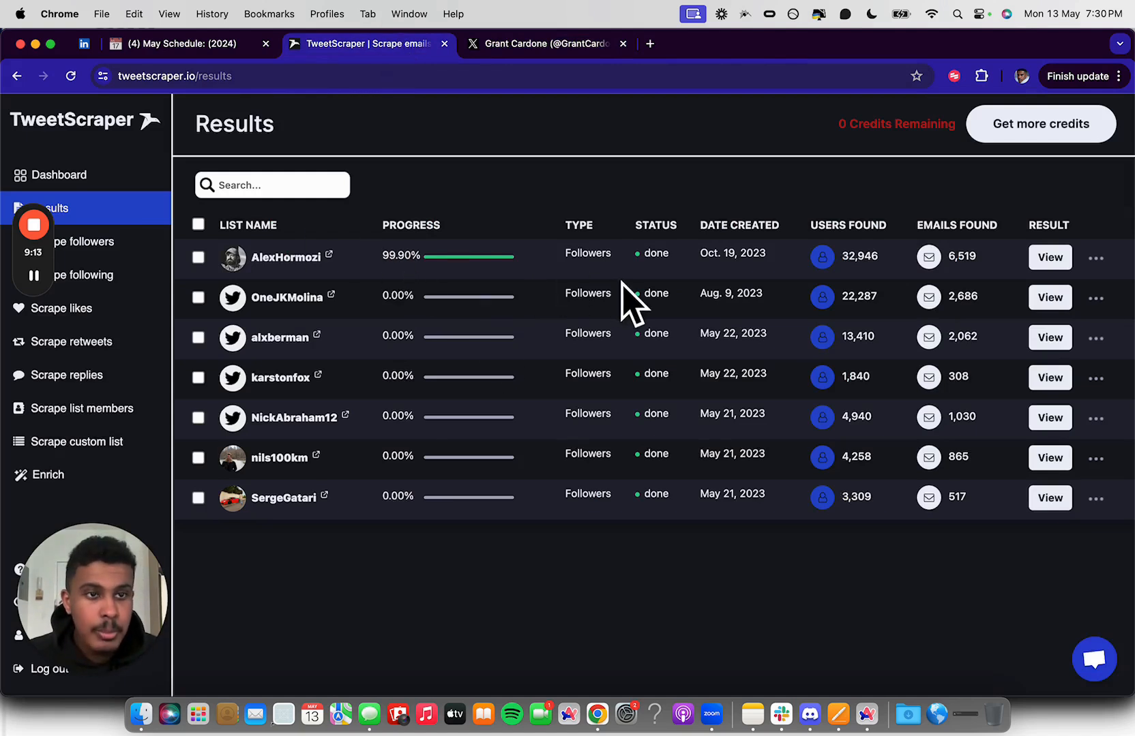
pyautogui.moveTo(610, 418)
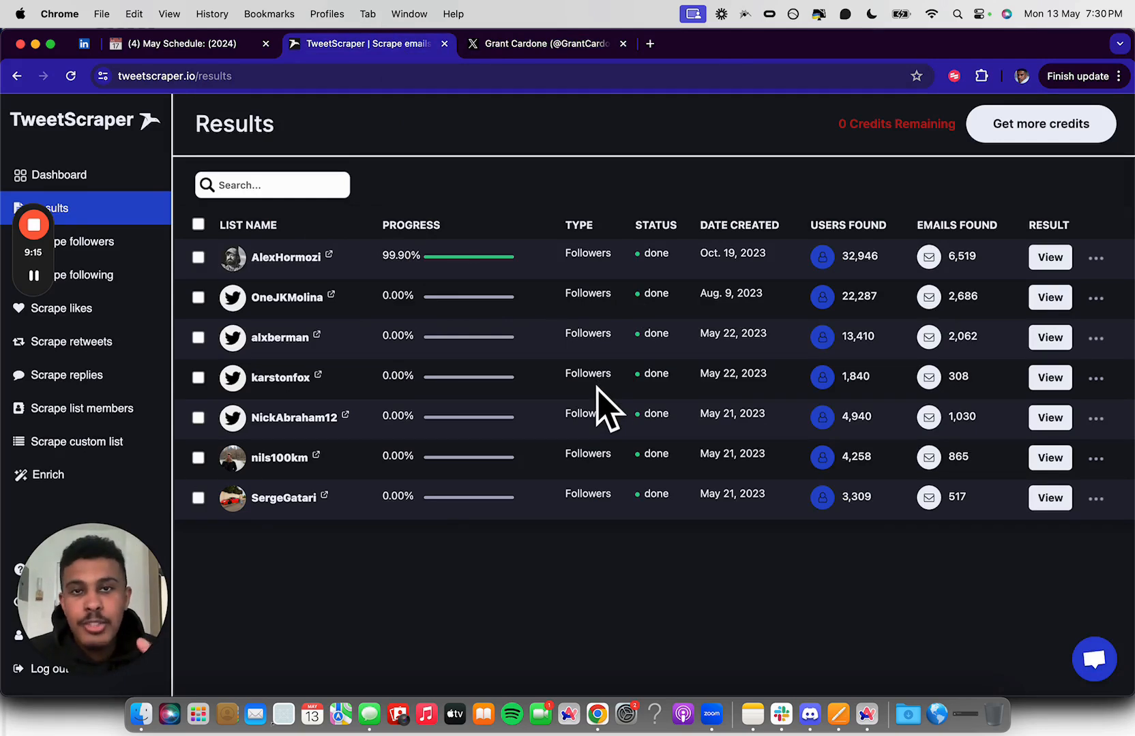